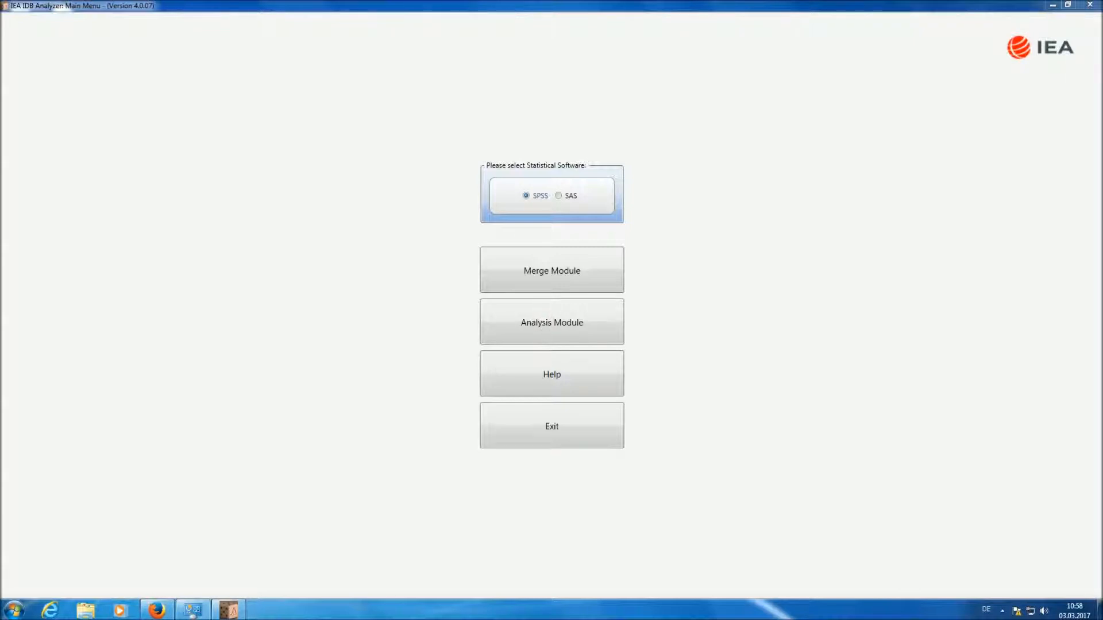
Step: Load Merged_PIRLS_Data.sav as the analysis file in the Analysis Module
{"action": "left_click", "coordinate": [551, 321]}
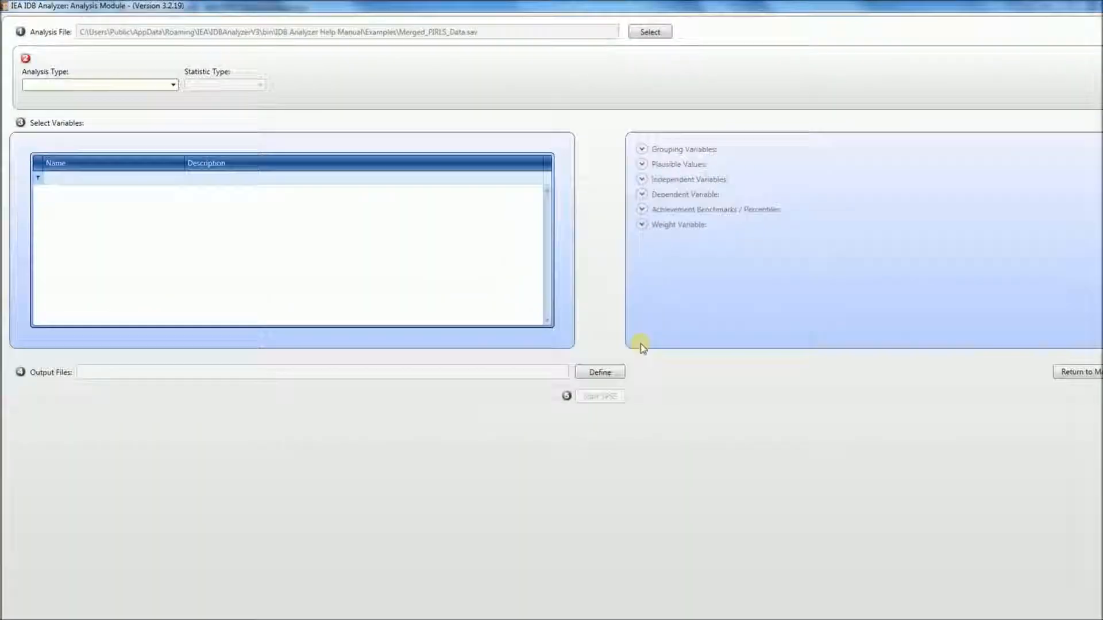
{"action": "left_click", "coordinate": [648, 31]}
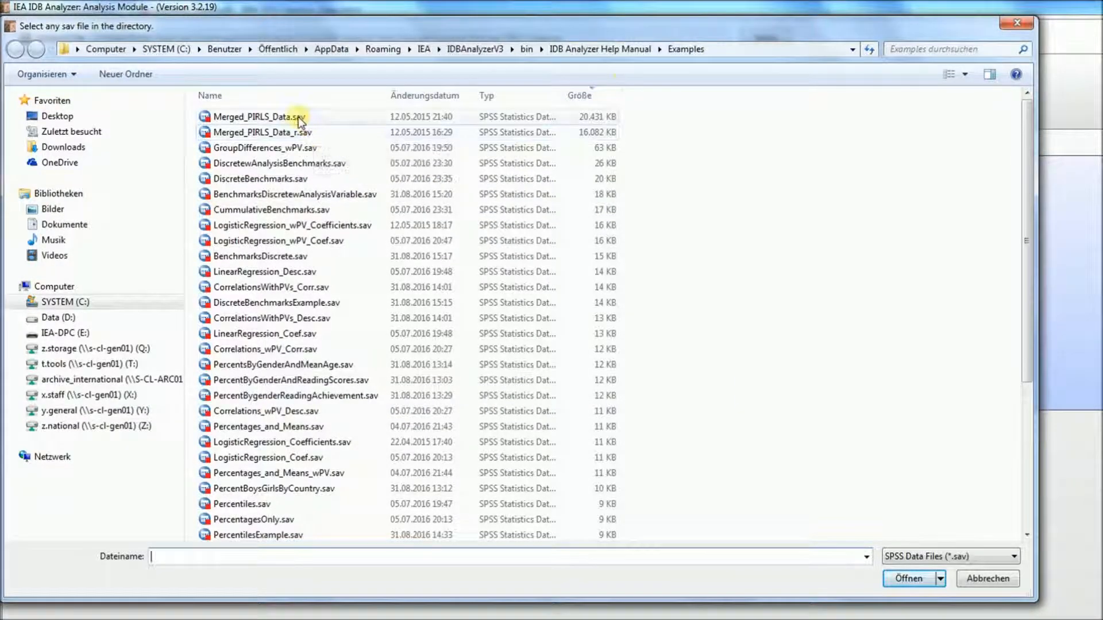
{"action": "left_click", "coordinate": [258, 116]}
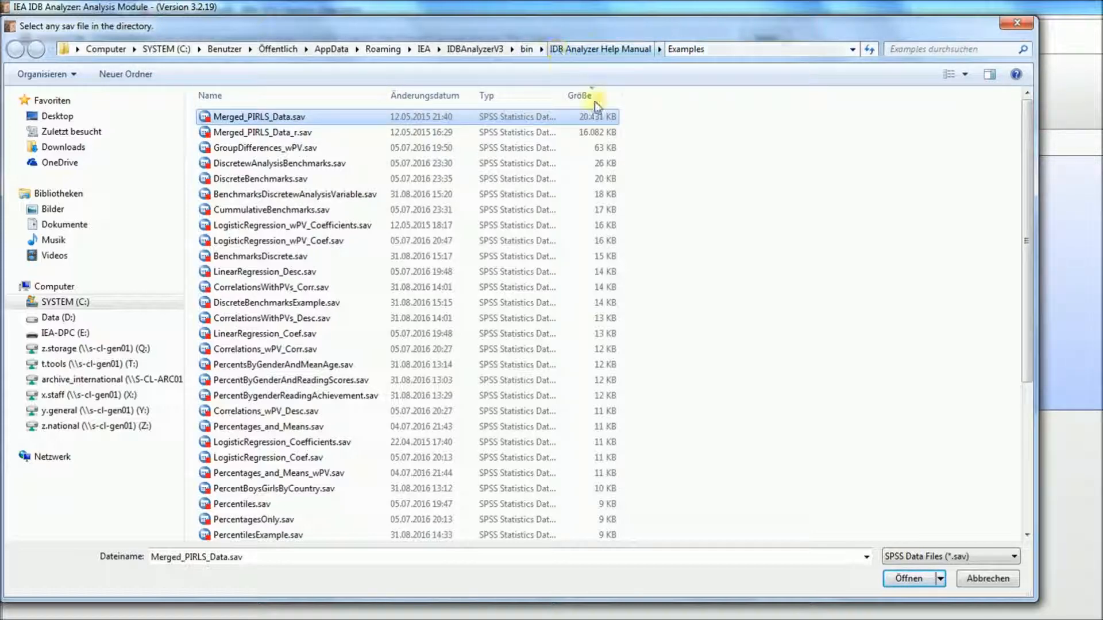
{"action": "left_click", "coordinate": [261, 117]}
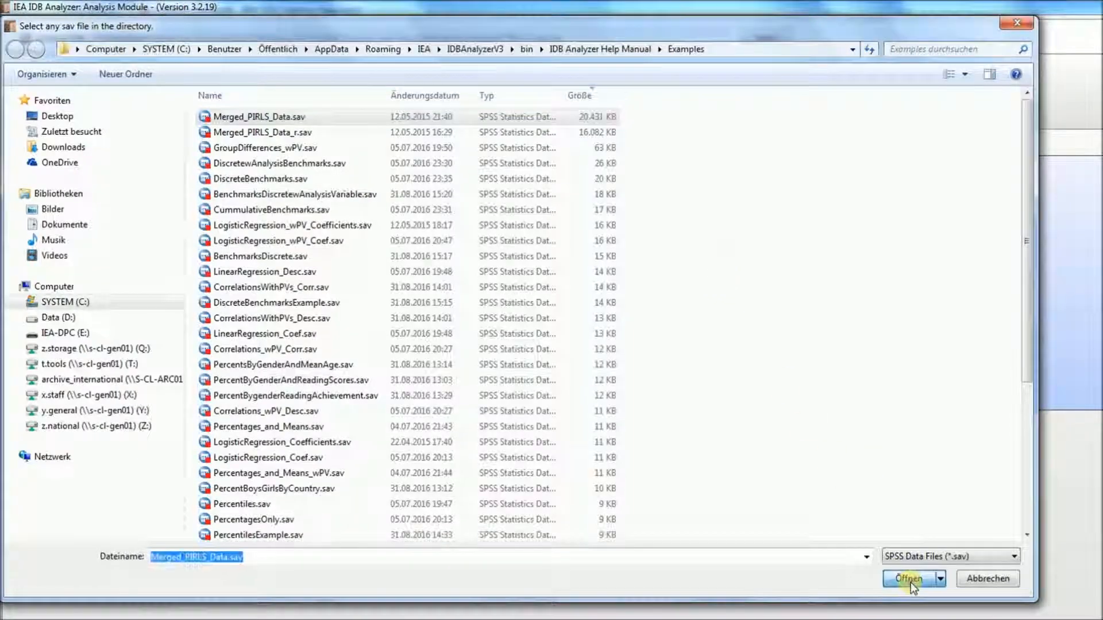
{"action": "left_click", "coordinate": [907, 578]}
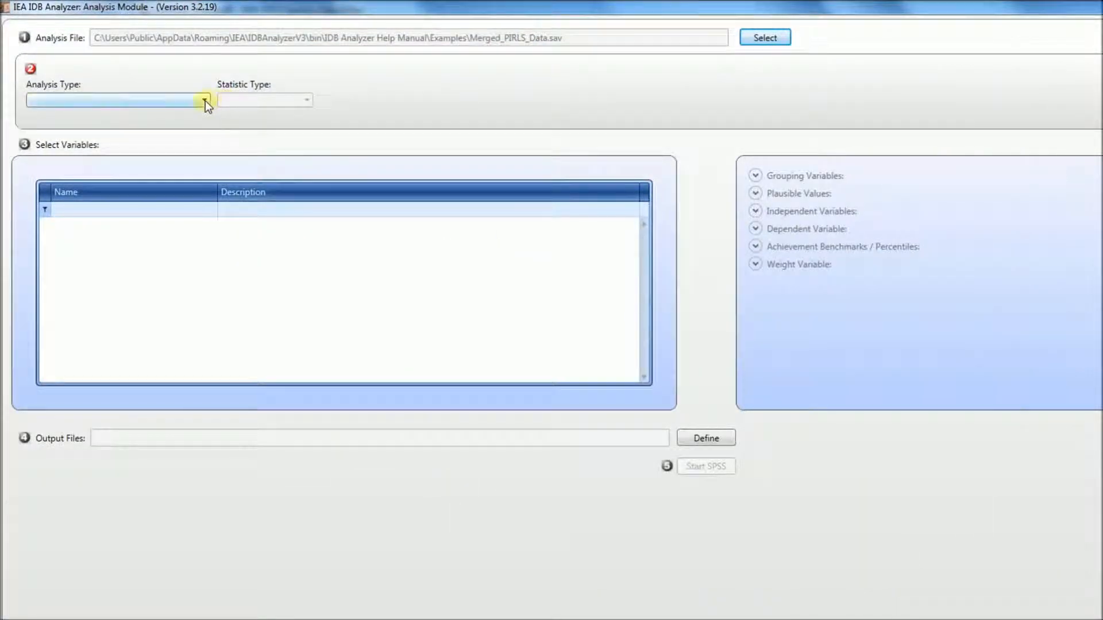
Step: Choose PIRLS (Using Student Weights), Percentiles statistic and 2 decimals
{"action": "left_click", "coordinate": [204, 100]}
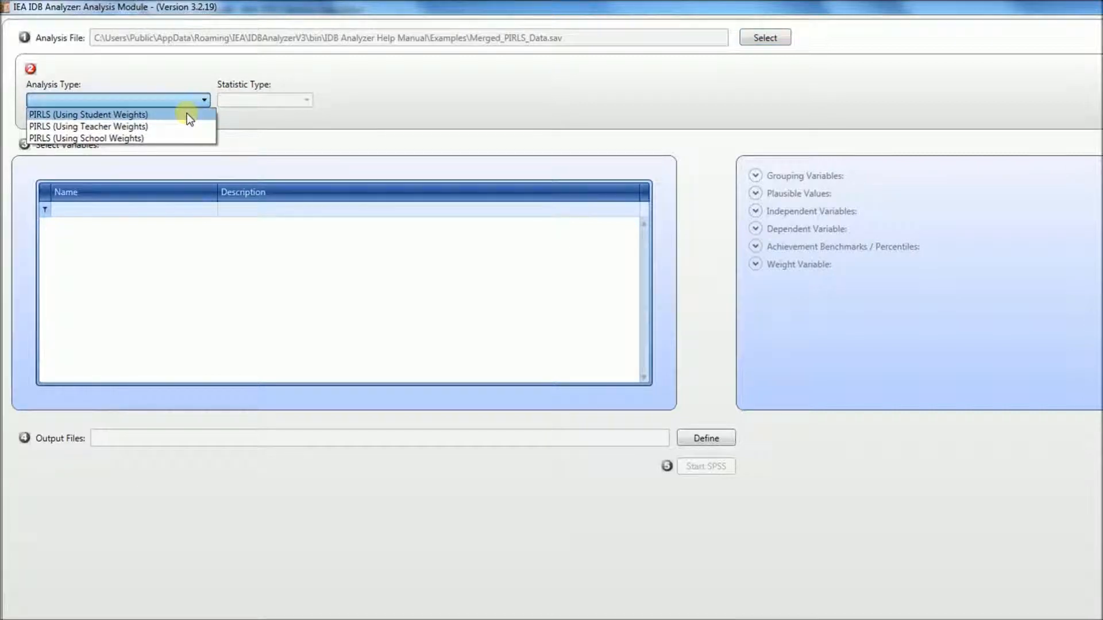
{"action": "left_click", "coordinate": [88, 114]}
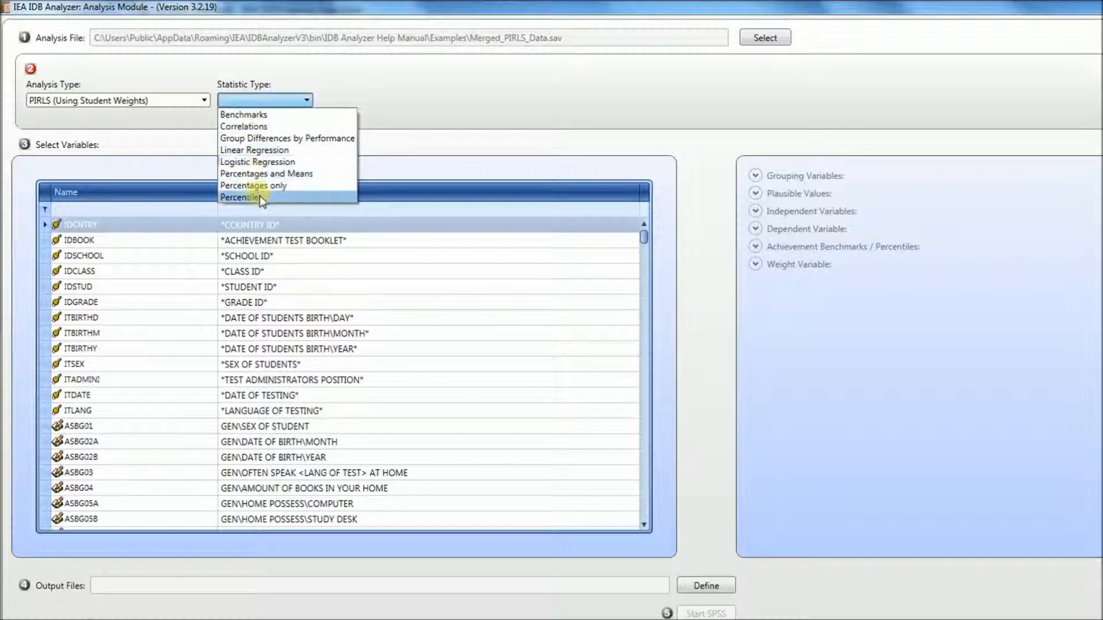
{"action": "left_click", "coordinate": [242, 196]}
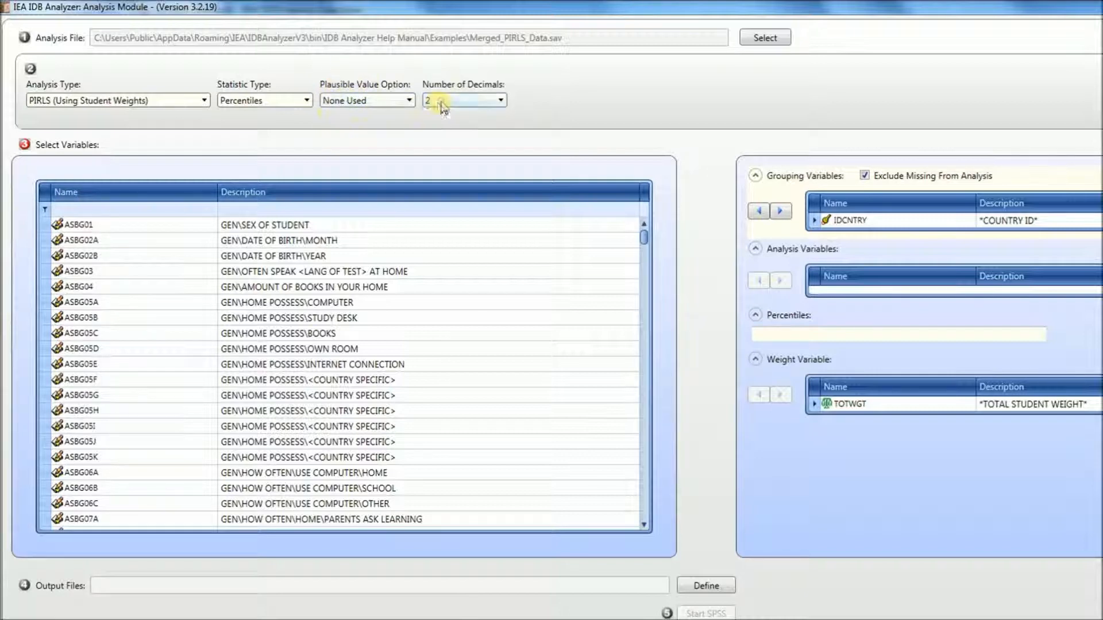
{"action": "left_click", "coordinate": [500, 100]}
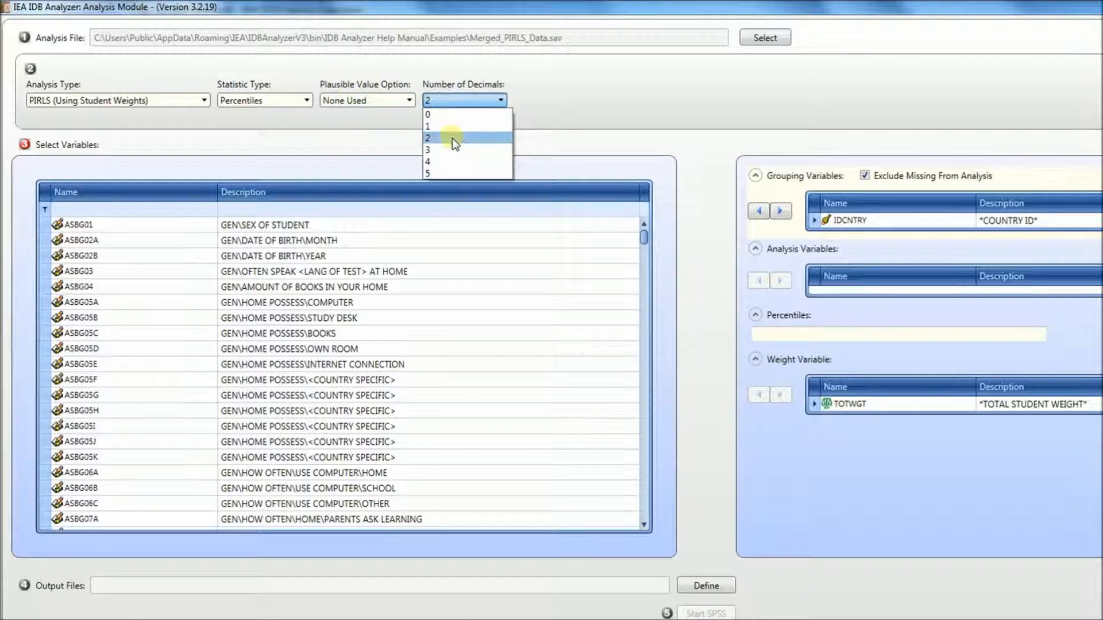
{"action": "left_click", "coordinate": [427, 137]}
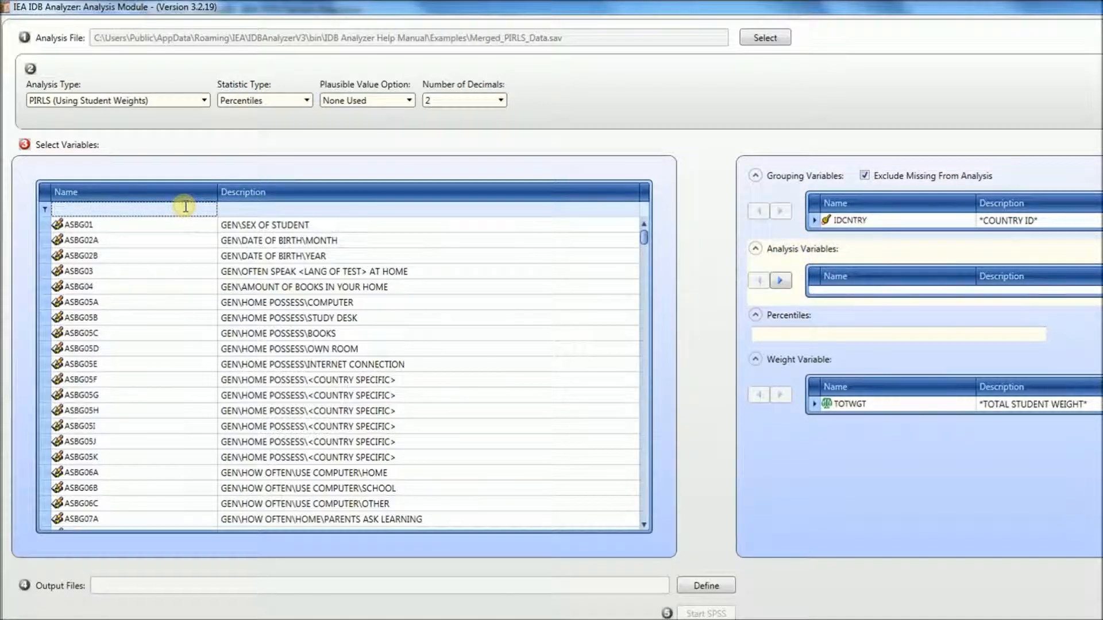
Step: Filter variables by asbgs, add ASBGSLR, ASBGSMR, ASBGSCR and enter percentiles 25 50 75
{"action": "type", "text": "a"}
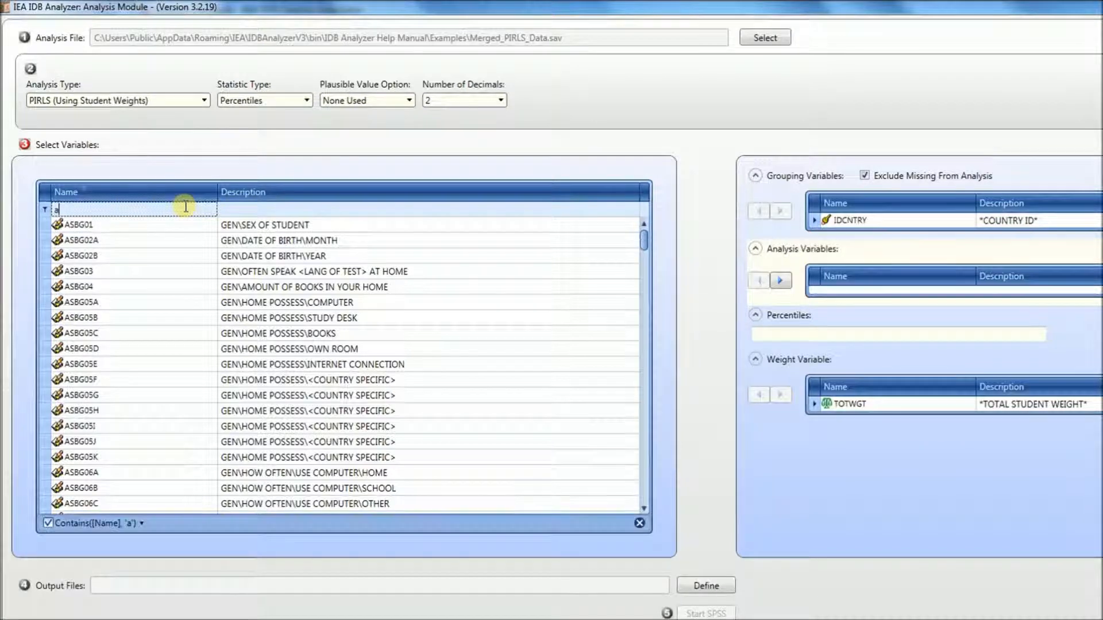
{"action": "type", "text": "asbgs"}
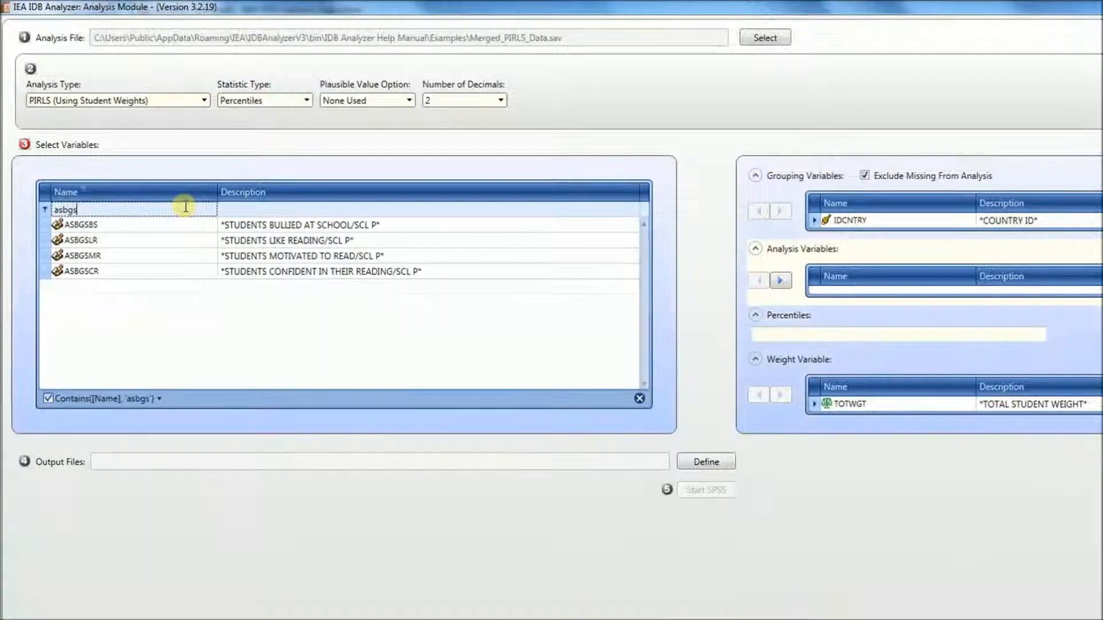
{"action": "mouse_move", "coordinate": [189, 243]}
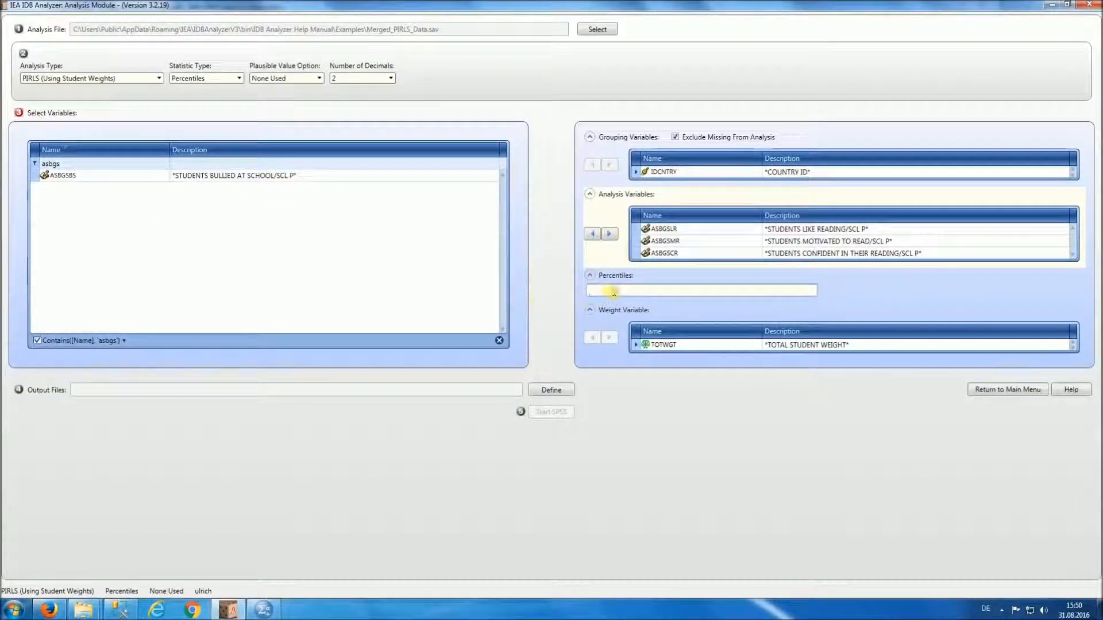
{"action": "type", "text": "25"}
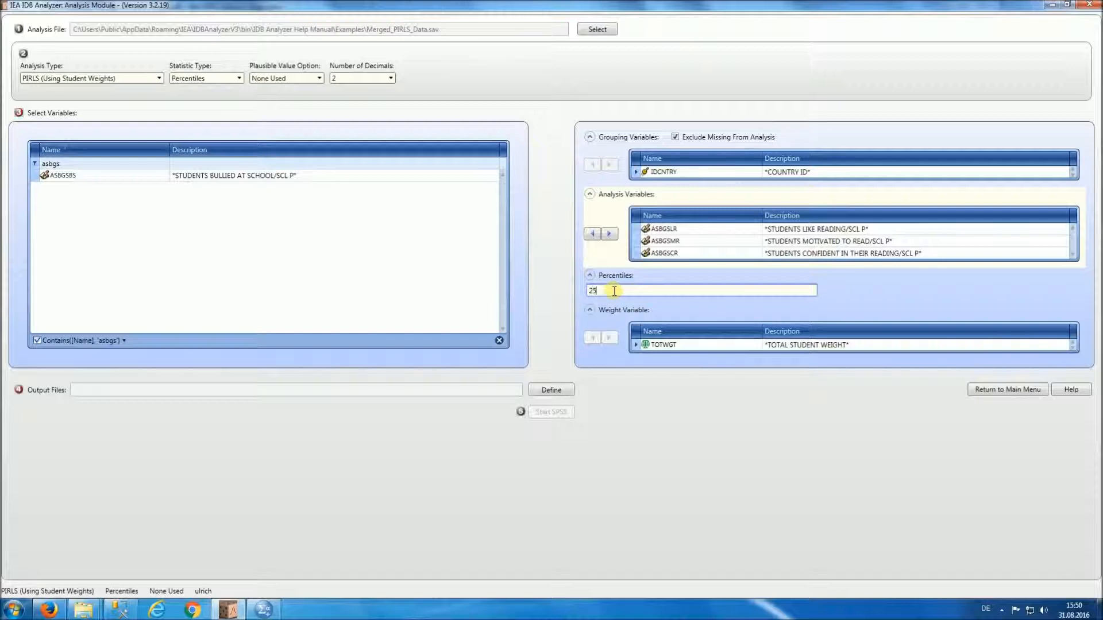
{"action": "type", "text": "50"}
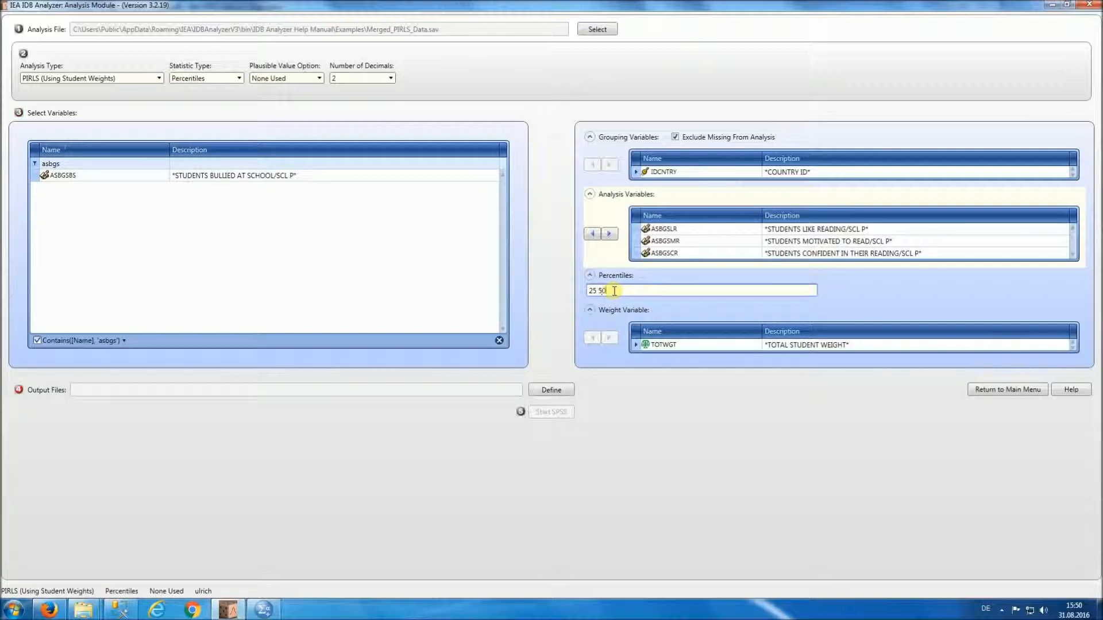
{"action": "type", "text": "75"}
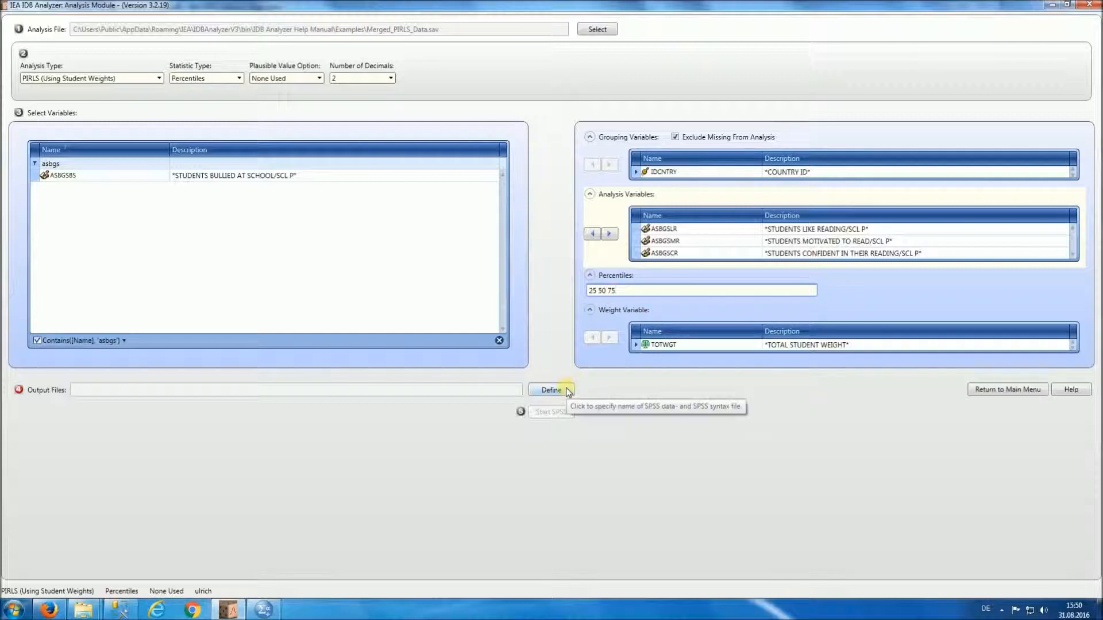
{"action": "mouse_move", "coordinate": [293, 392]}
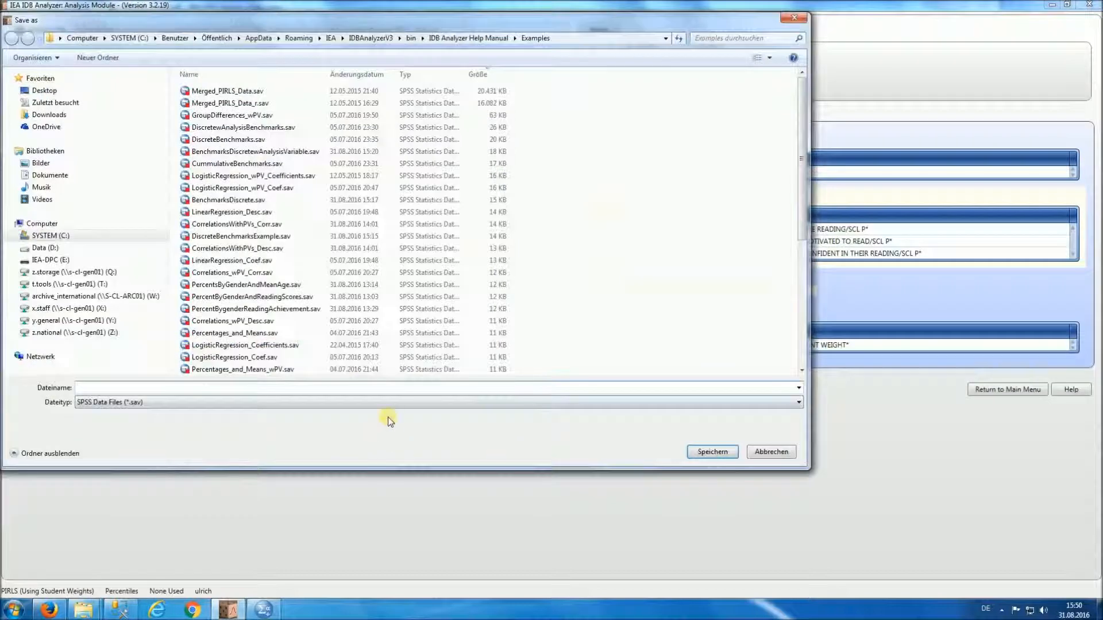
Step: Name the output PercentilesWithNoPVs and generate the syntax in SPSS
{"action": "type", "text": "PercentilesWith"}
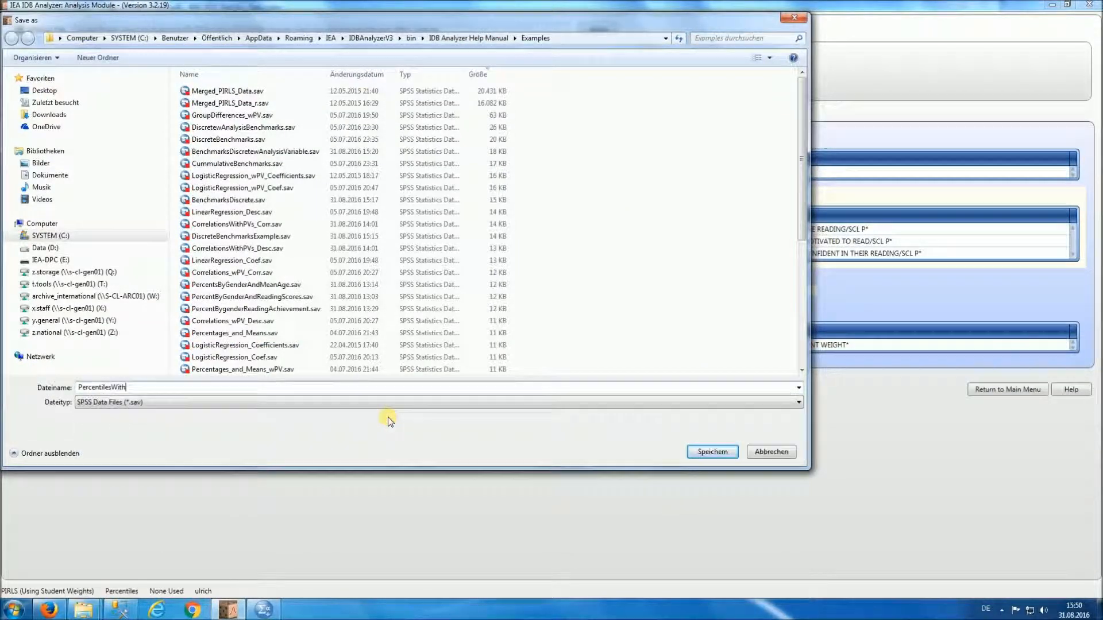
{"action": "type", "text": "NoPV"}
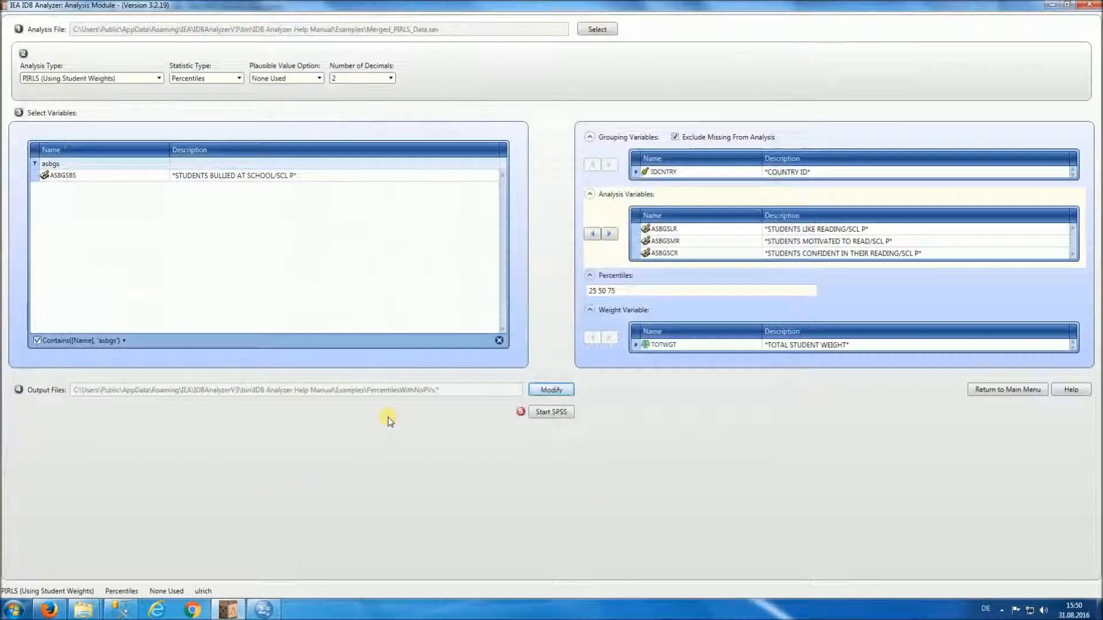
{"action": "mouse_move", "coordinate": [551, 411]}
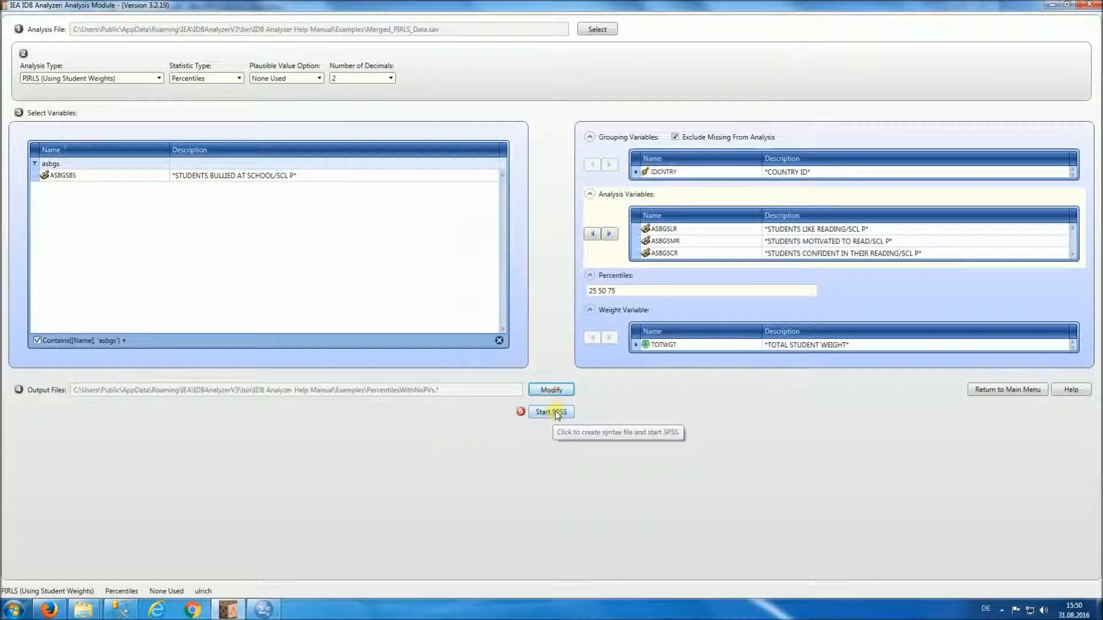
{"action": "left_click", "coordinate": [550, 411]}
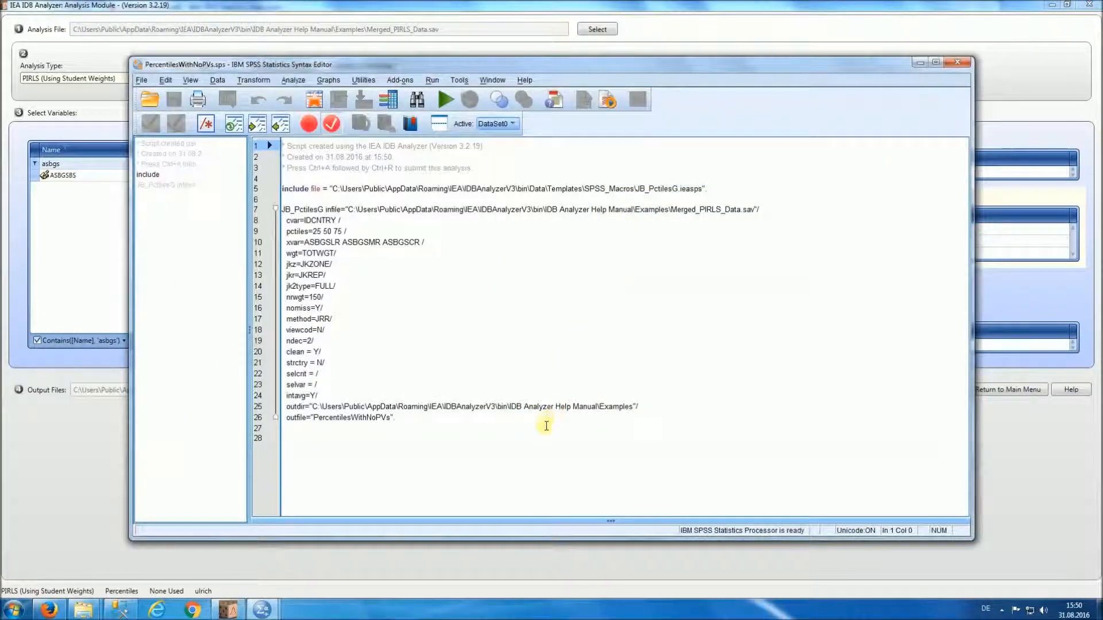
Step: Run the generated percentiles syntax to produce the results by country
{"action": "left_click", "coordinate": [433, 80]}
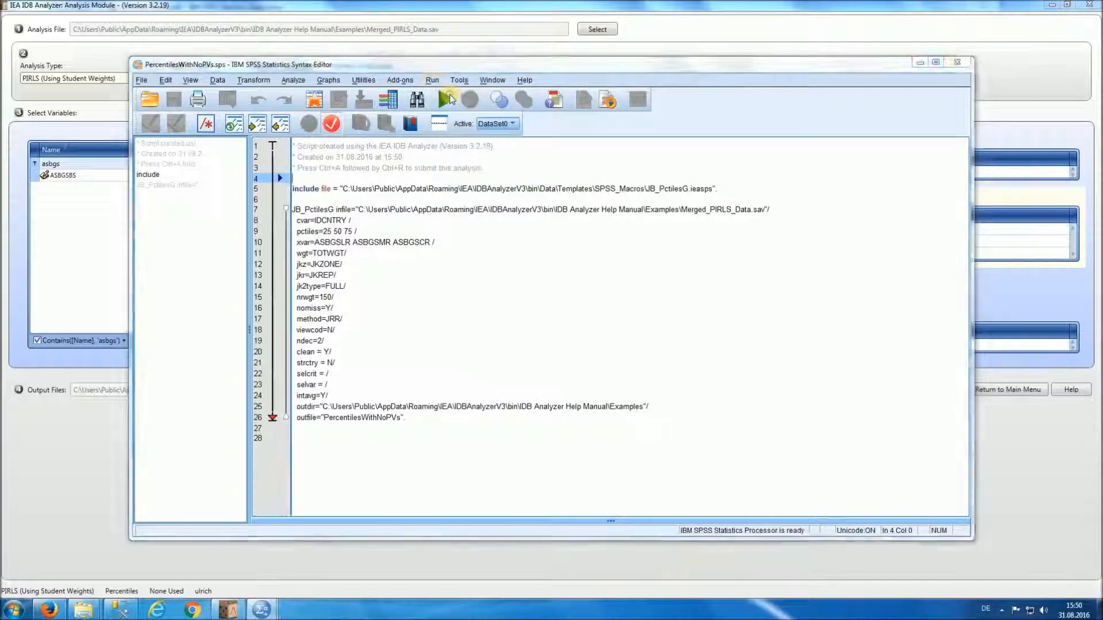
{"action": "left_click", "coordinate": [432, 79]}
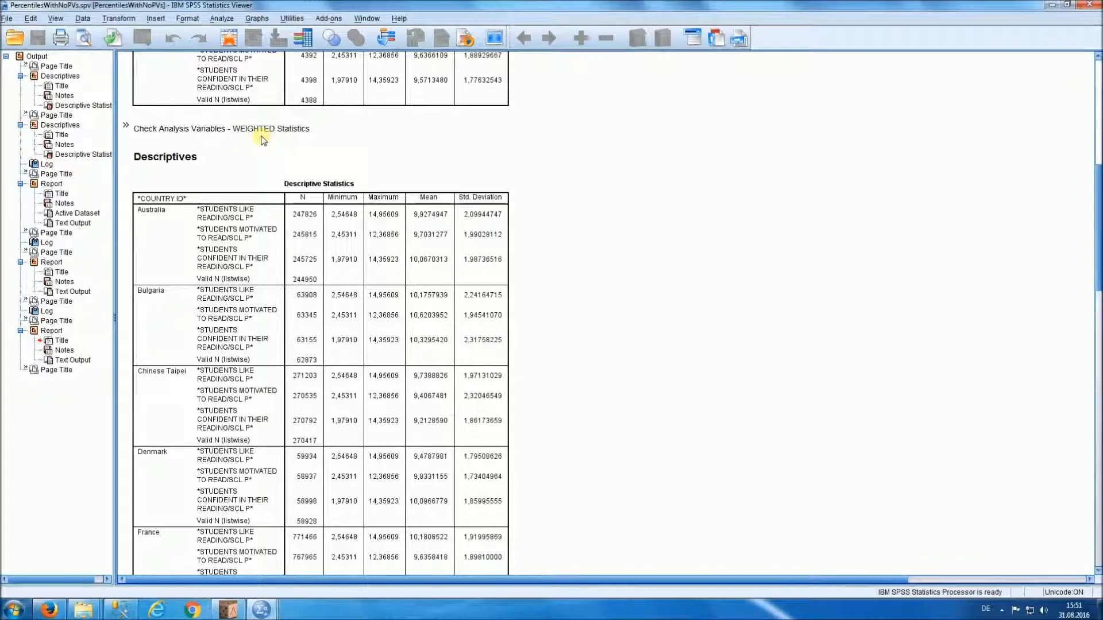
{"action": "scroll", "scroll_direction": "down", "scroll_amount": 3}
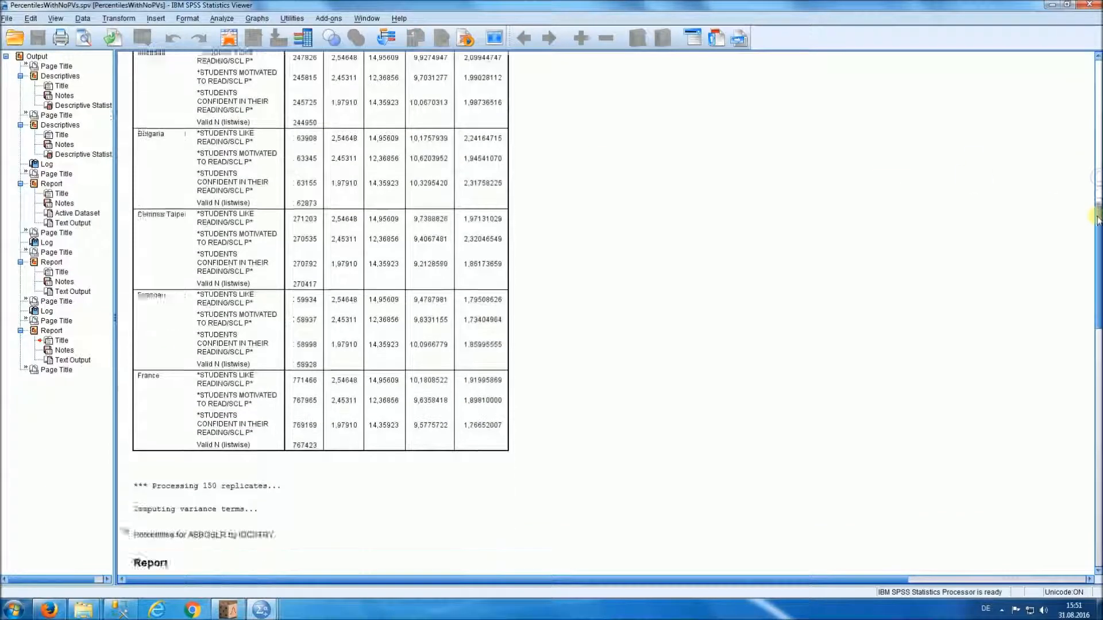
{"action": "scroll", "scroll_direction": "down", "scroll_amount": 3}
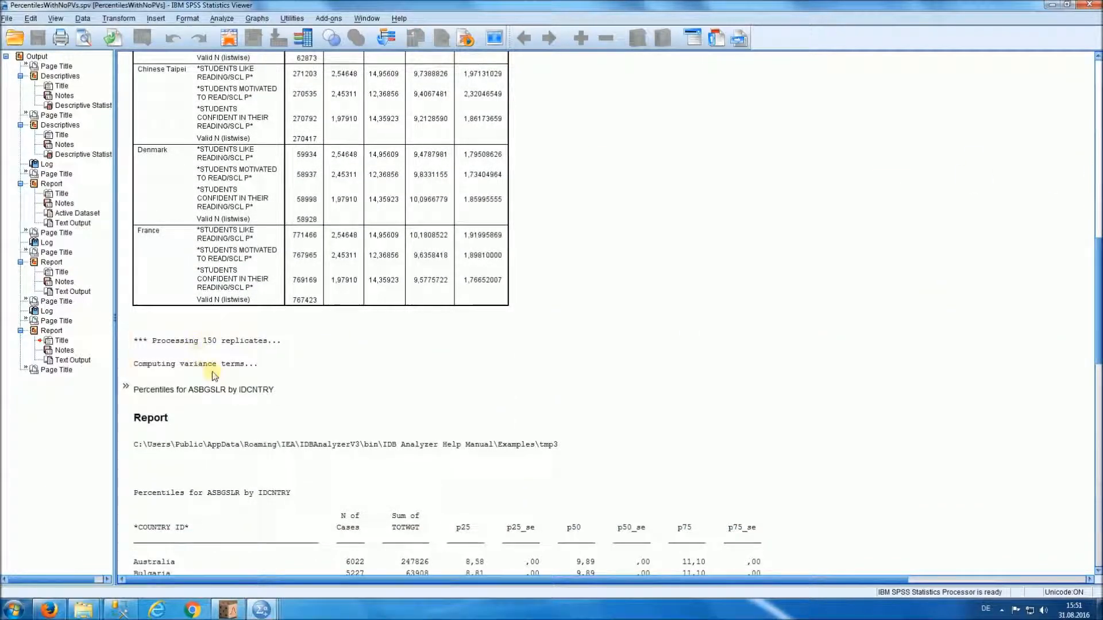
{"action": "left_click", "coordinate": [223, 340]}
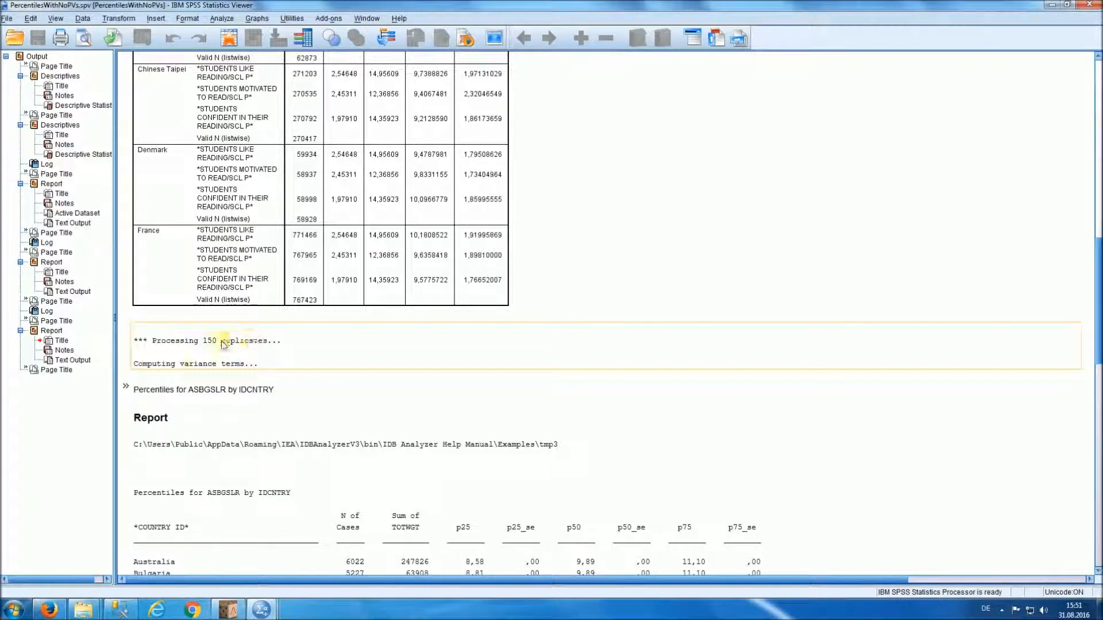
{"action": "scroll", "scroll_direction": "down", "scroll_amount": 3}
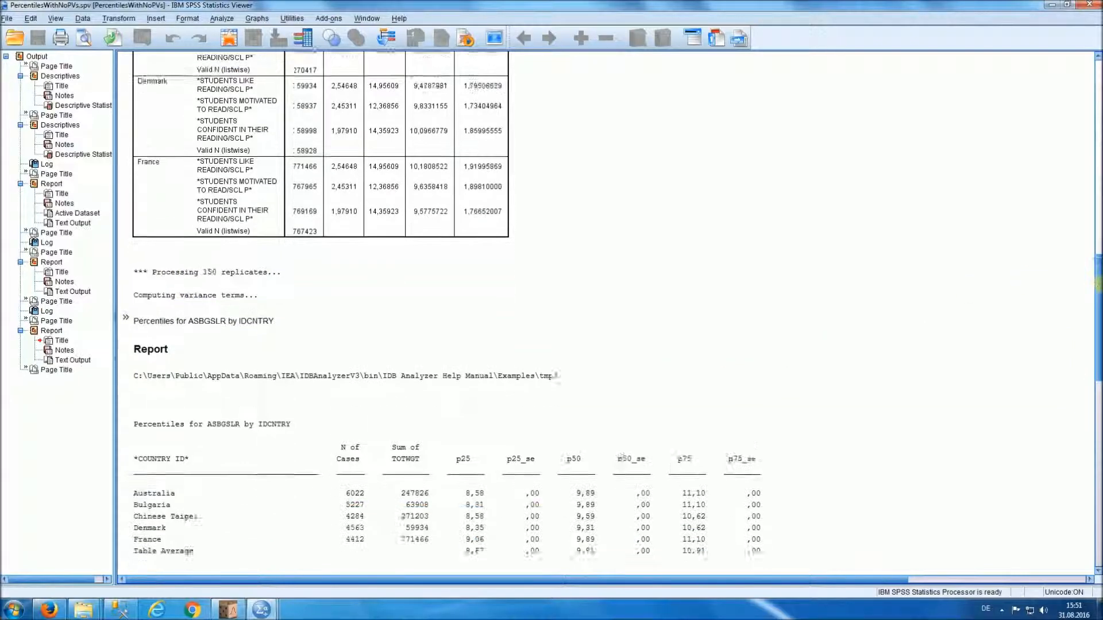
{"action": "scroll", "scroll_direction": "down", "scroll_amount": 3}
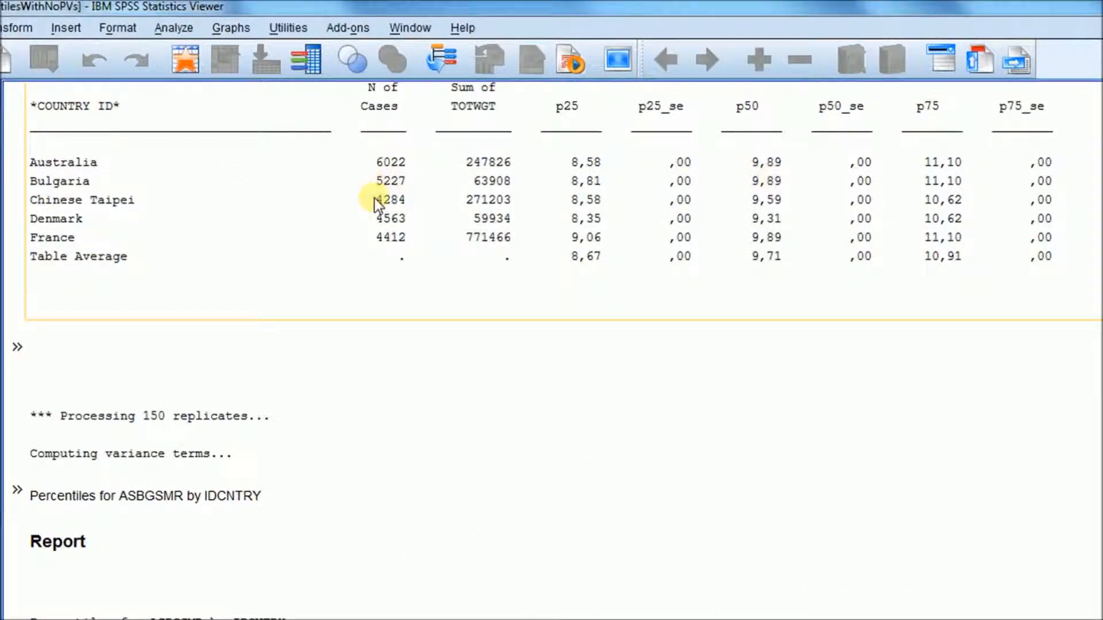
{"action": "mouse_move", "coordinate": [489, 218]}
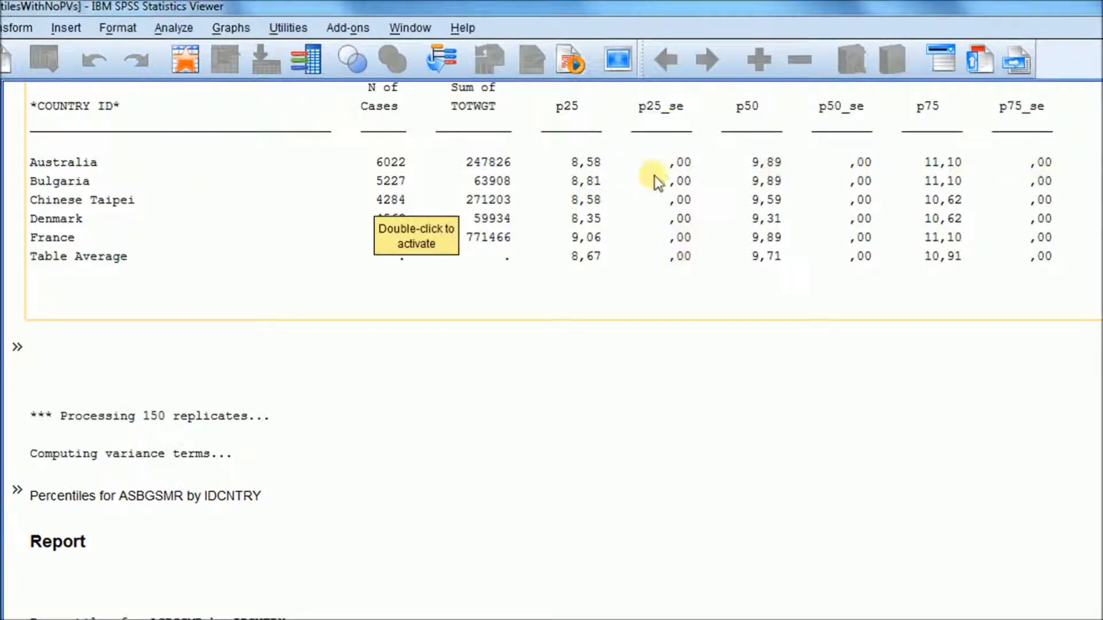
{"action": "mouse_move", "coordinate": [587, 205]}
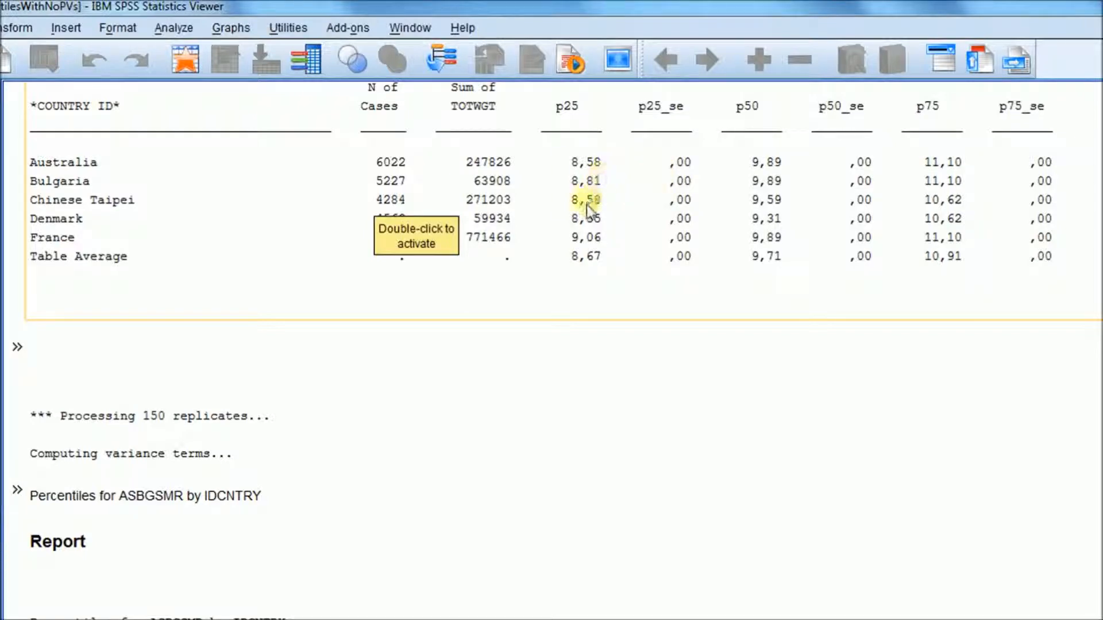
{"action": "mouse_move", "coordinate": [770, 152]}
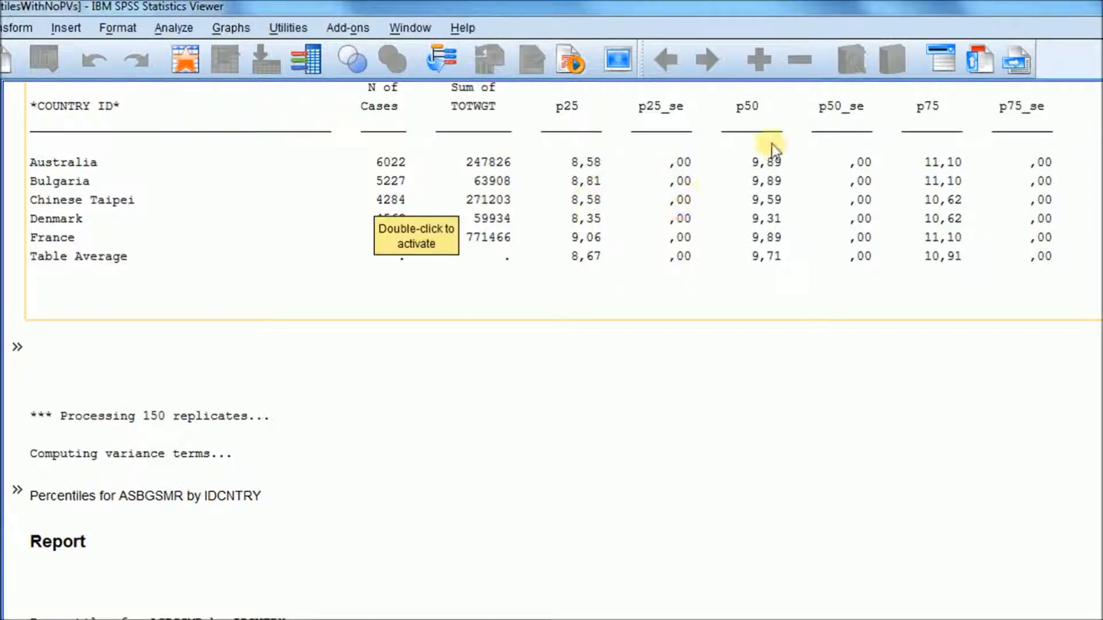
{"action": "mouse_move", "coordinate": [863, 244]}
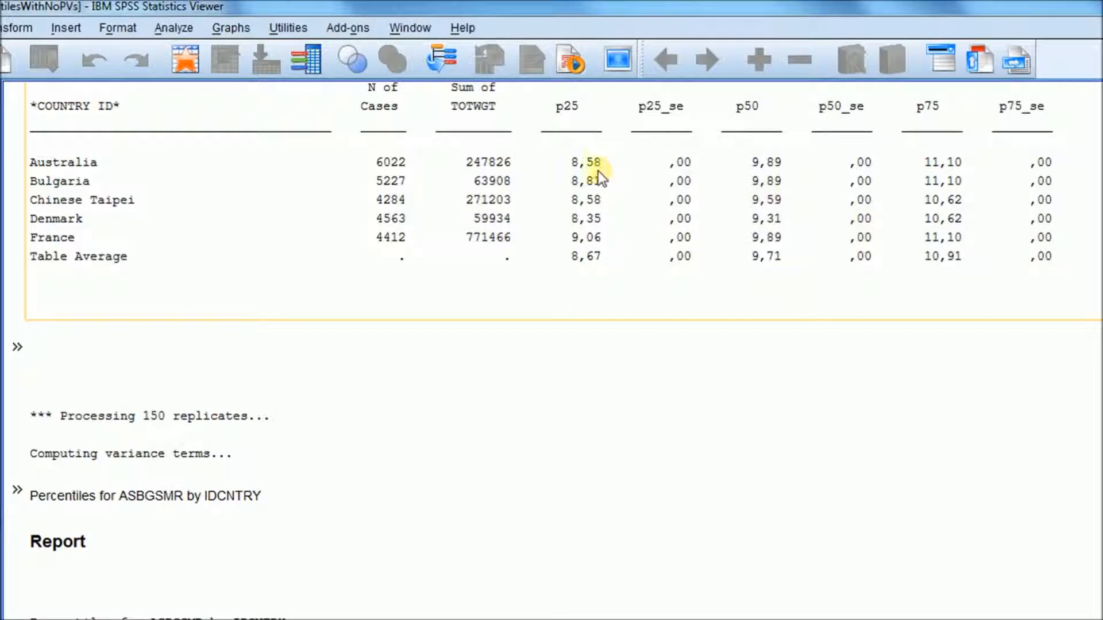
{"action": "mouse_move", "coordinate": [601, 176]}
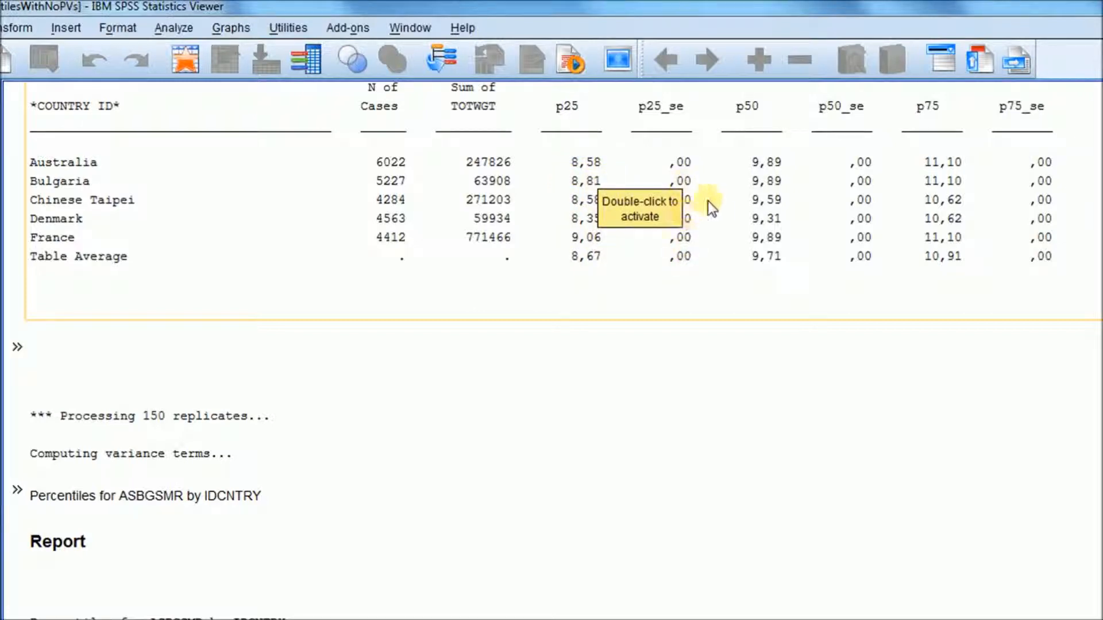
{"action": "mouse_move", "coordinate": [834, 205]}
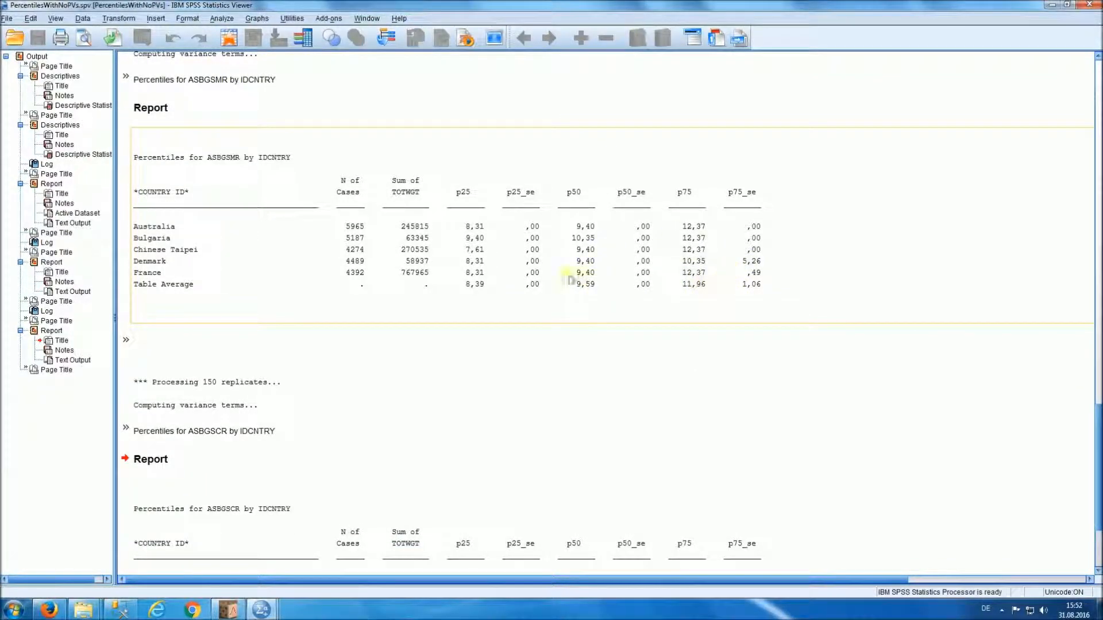
{"action": "mouse_move", "coordinate": [950, 313]}
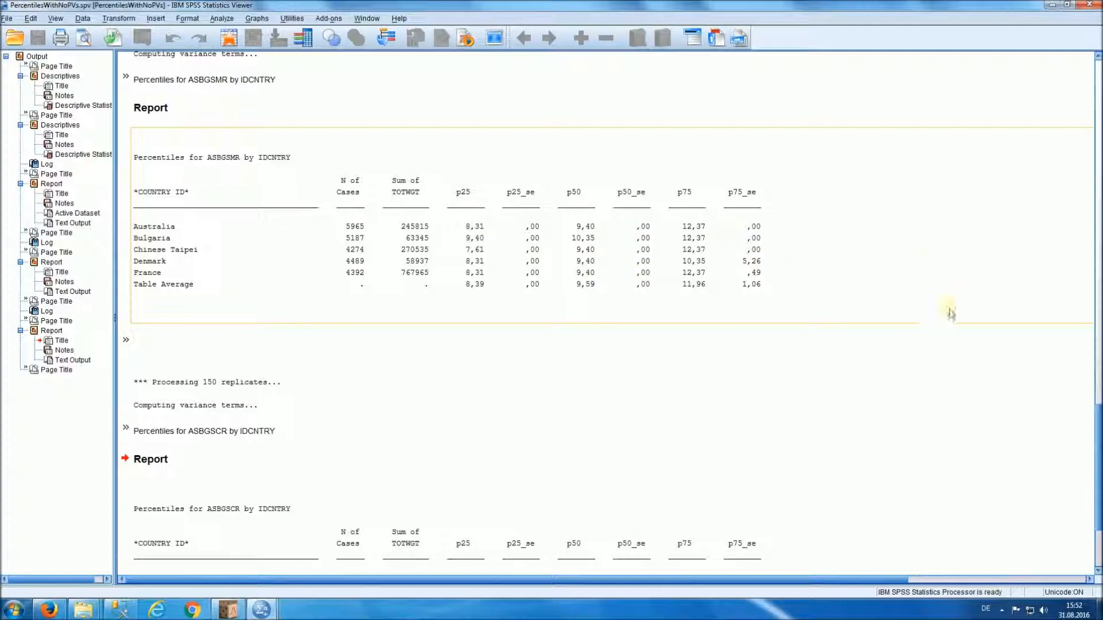
{"action": "scroll", "scroll_direction": "down", "scroll_amount": 3}
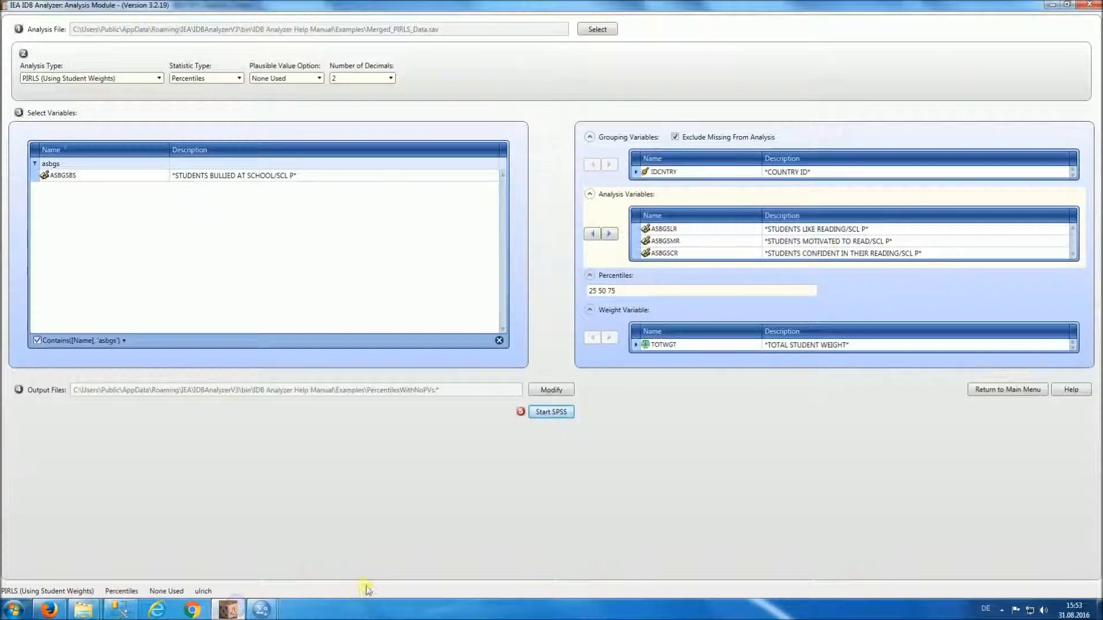
Step: Set the Plausible Value Option to Use PVs for the overall reading scores
{"action": "left_click", "coordinate": [317, 78]}
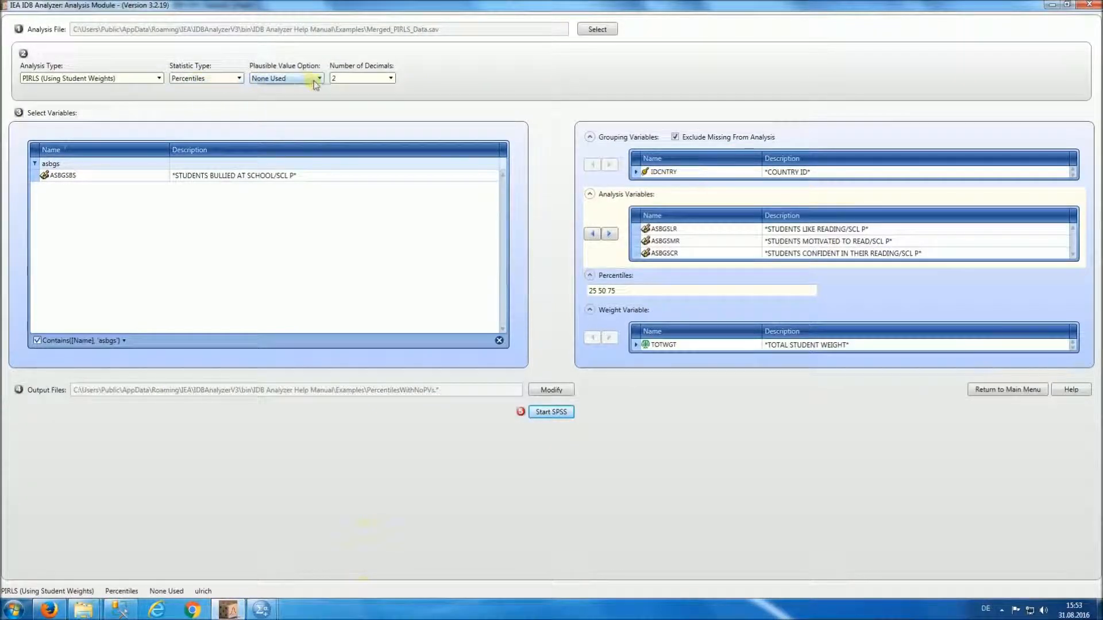
{"action": "left_click", "coordinate": [317, 78]}
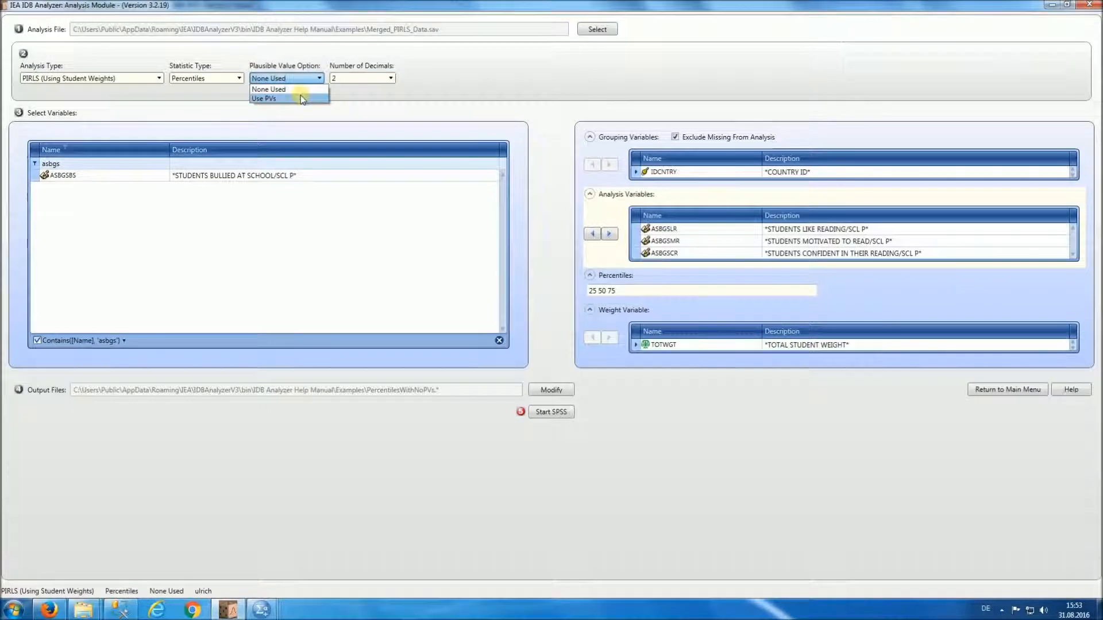
{"action": "left_click", "coordinate": [264, 99]}
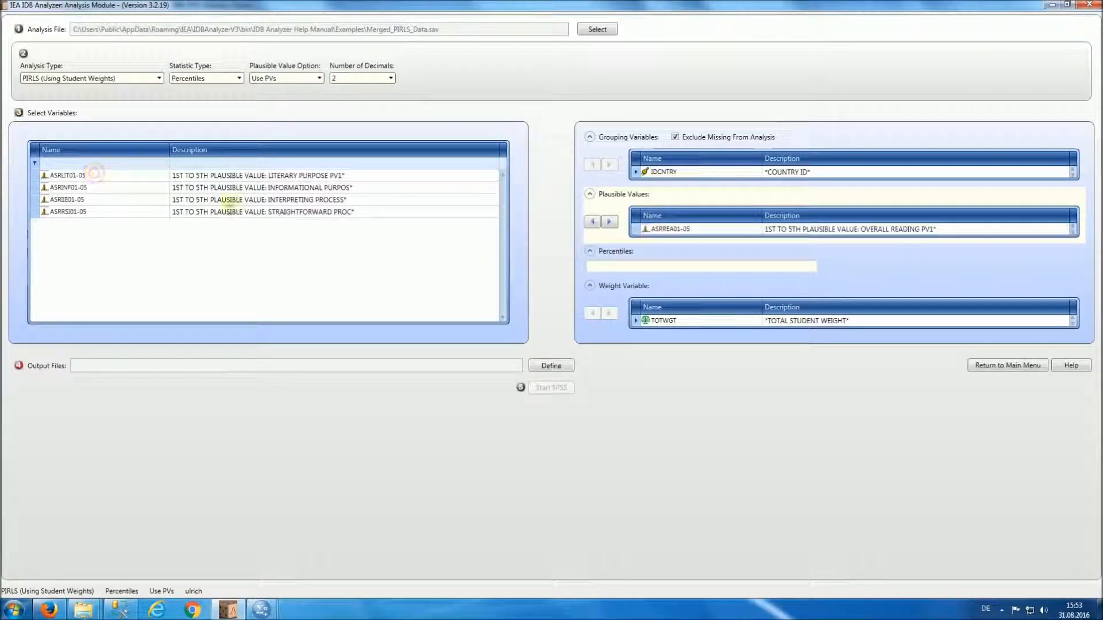
Step: Enter percentiles 20 40 60 80 and start defining the output file
{"action": "left_click", "coordinate": [701, 265]}
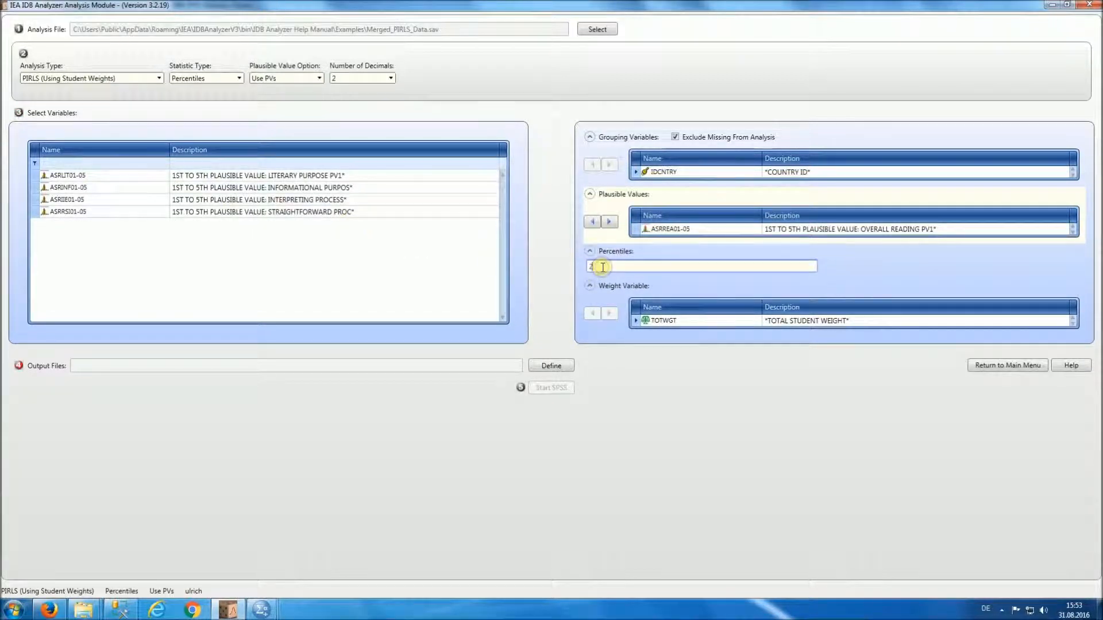
{"action": "type", "text": "20 40"}
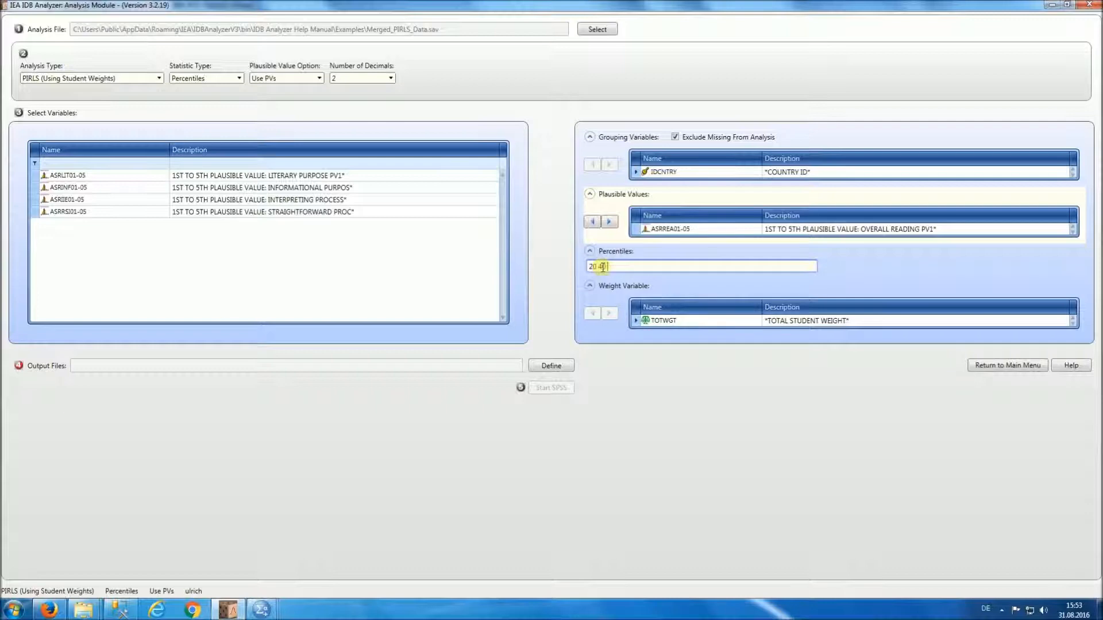
{"action": "type", "text": "60 80"}
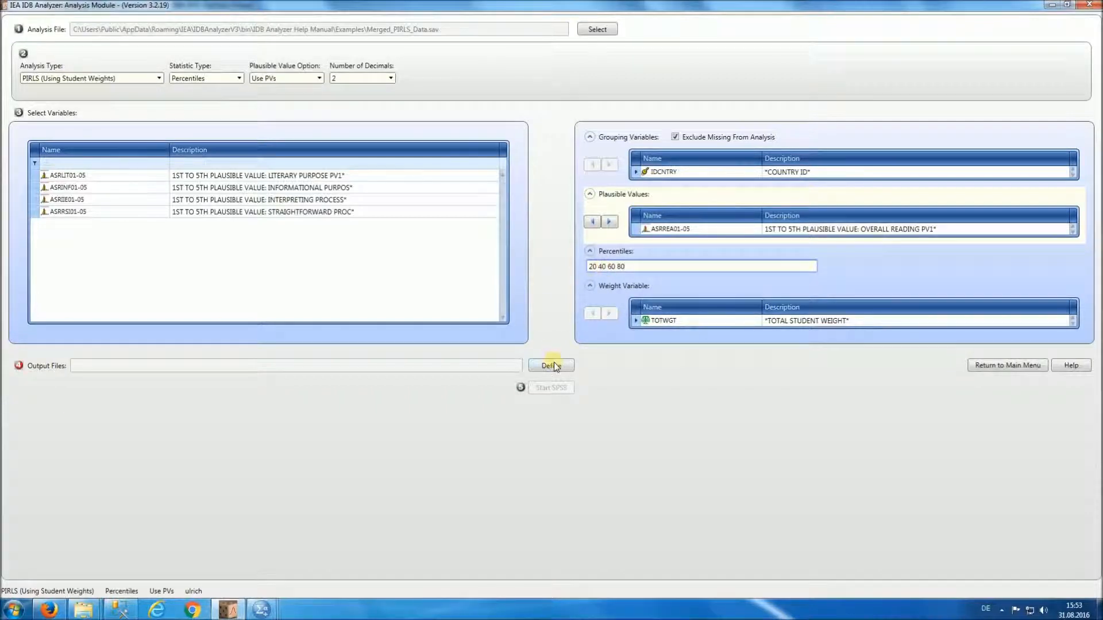
{"action": "left_click", "coordinate": [551, 366]}
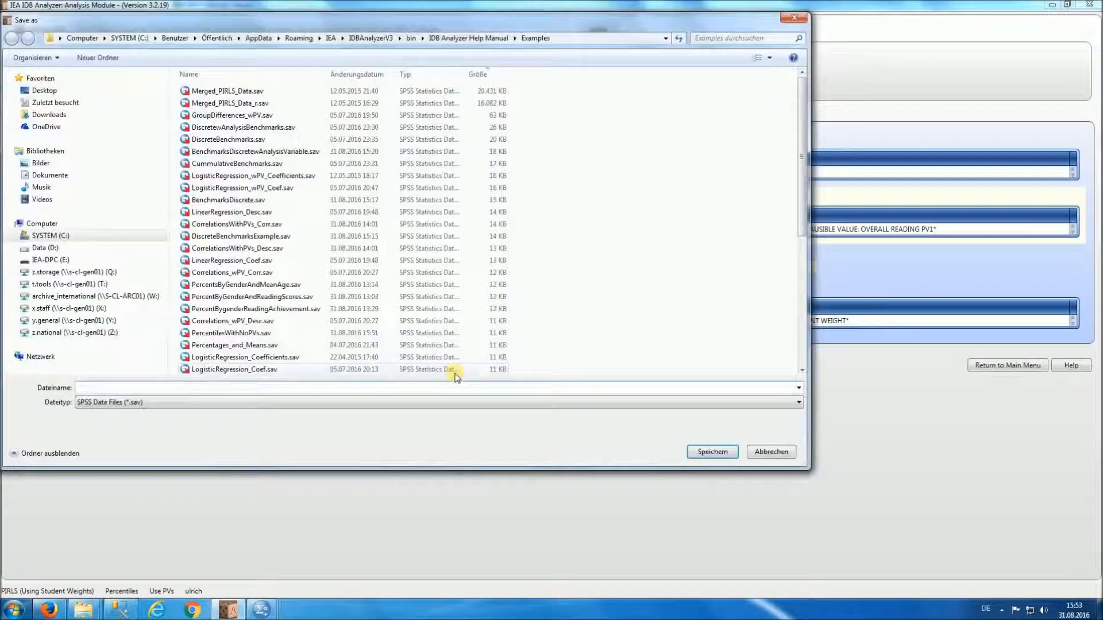
Step: Name the output PercentilesWithPVs and generate the syntax in SPSS
{"action": "type", "text": "PercentilesWithPVs"}
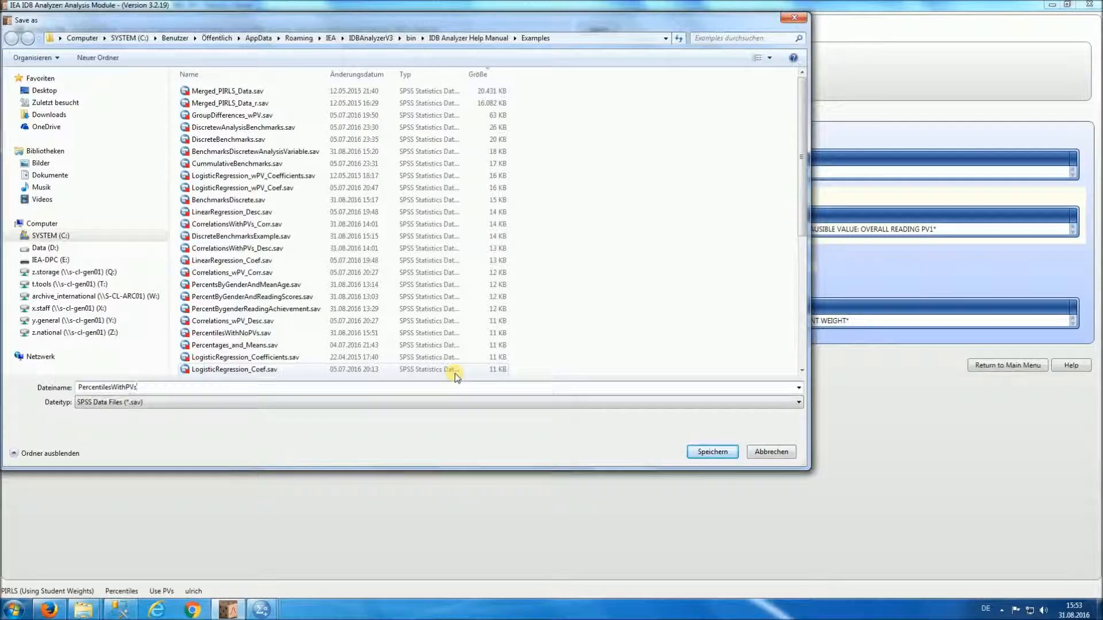
{"action": "left_click", "coordinate": [711, 452]}
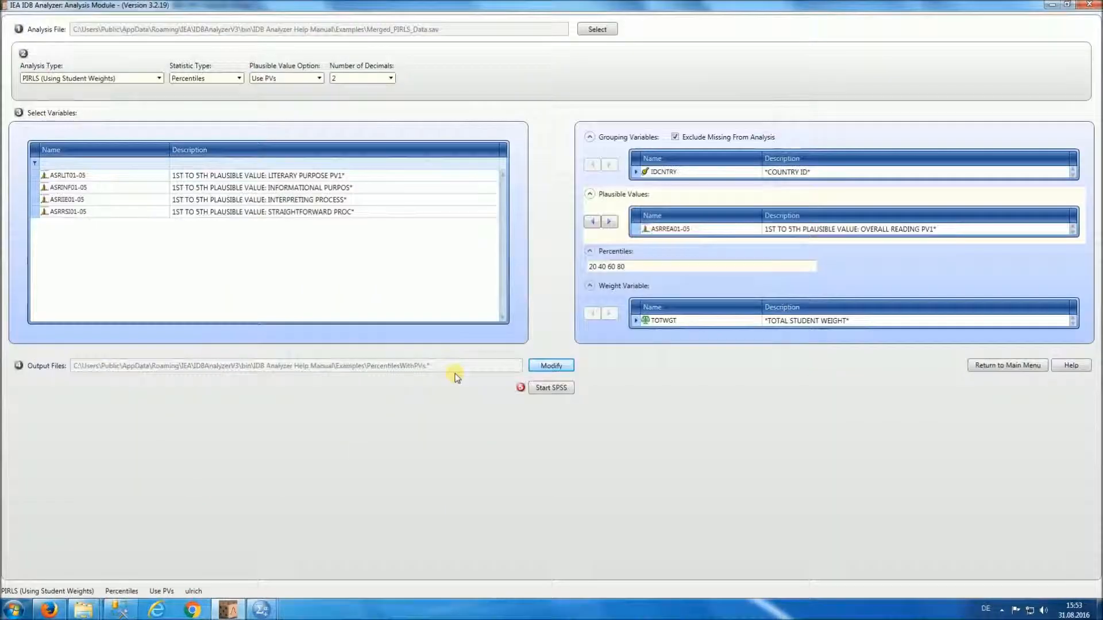
{"action": "mouse_move", "coordinate": [550, 387]}
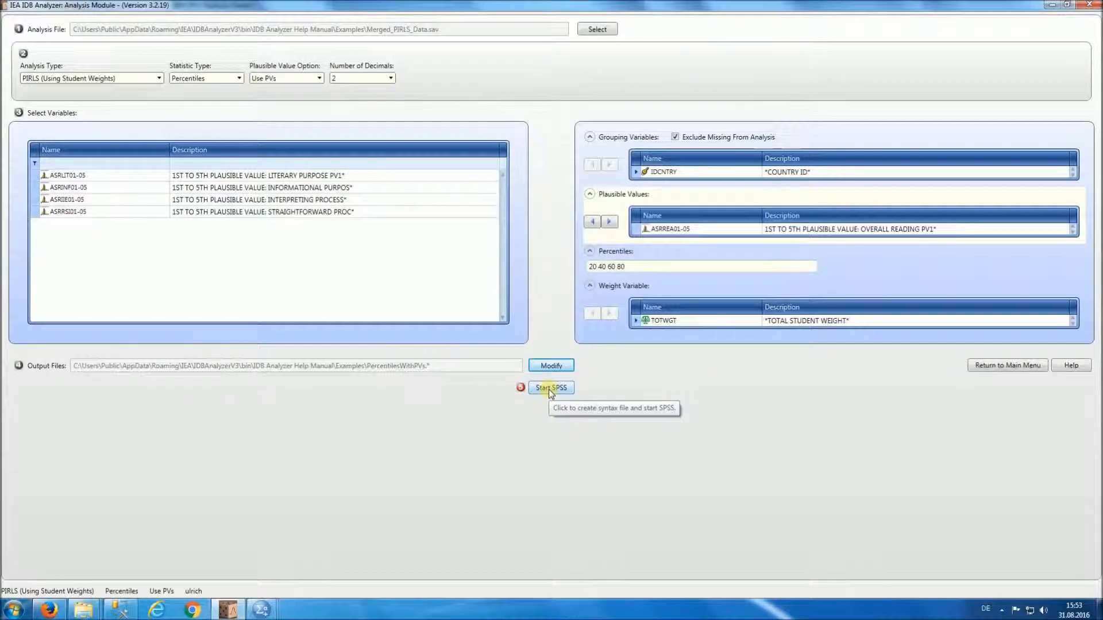
{"action": "left_click", "coordinate": [550, 387]}
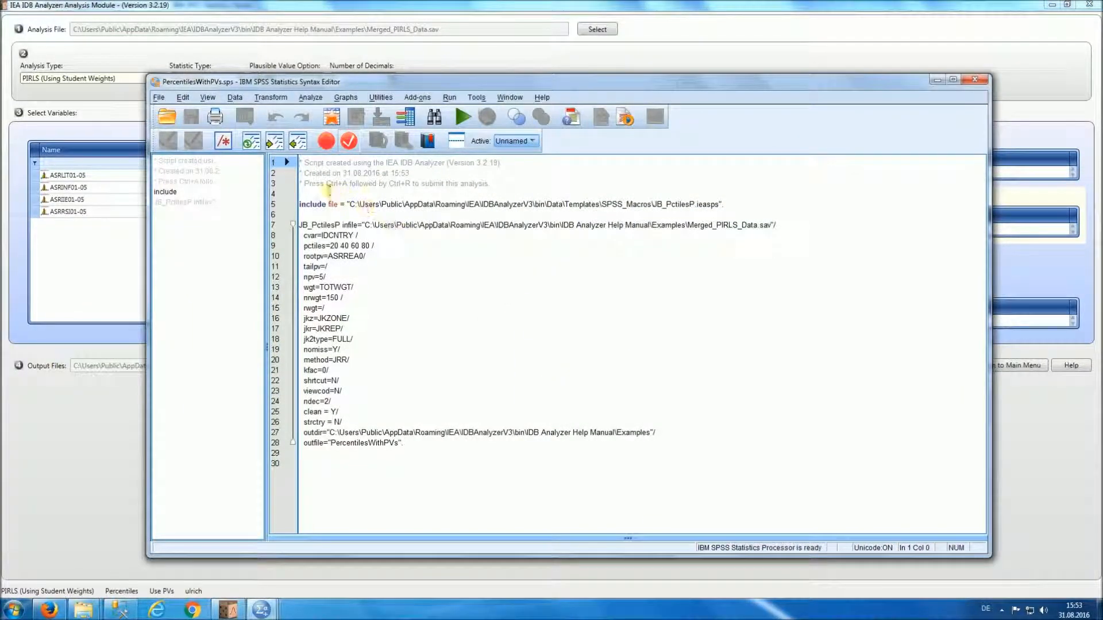
Step: Run the entire plausible-value percentiles syntax via Run > All
{"action": "left_click_drag", "start_coordinate": [326, 184], "coordinate": [421, 184]}
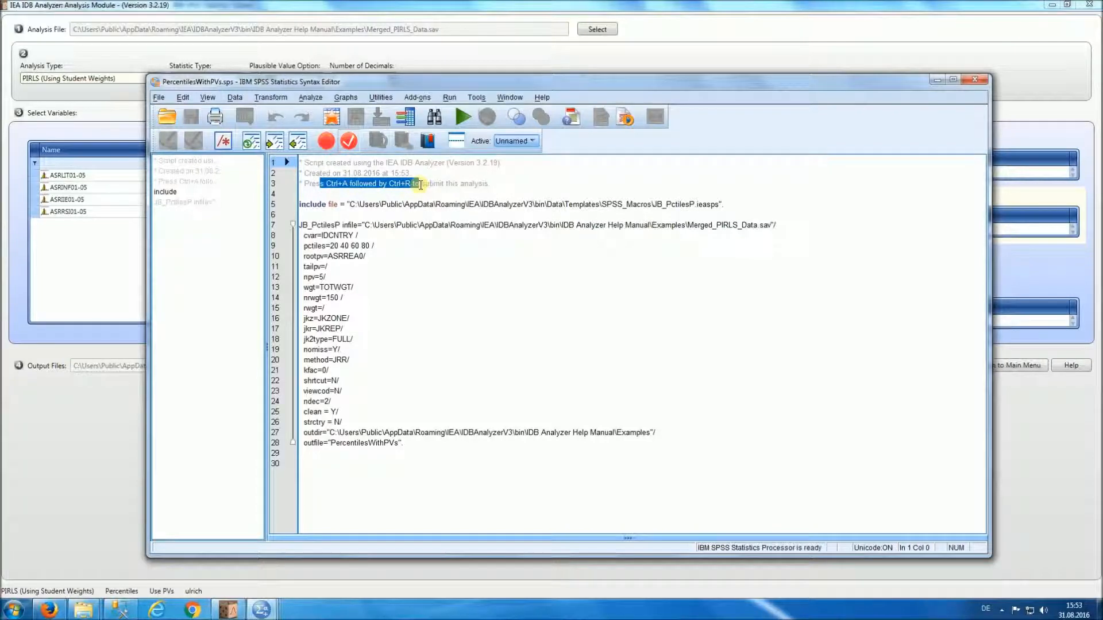
{"action": "left_click", "coordinate": [449, 96]}
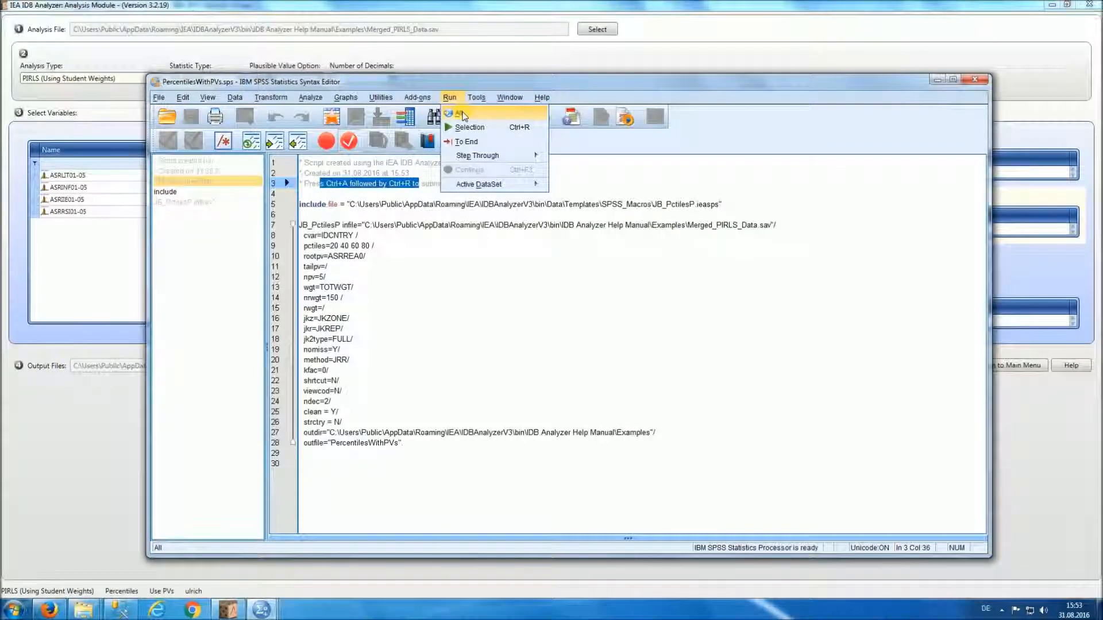
{"action": "left_click", "coordinate": [460, 114]}
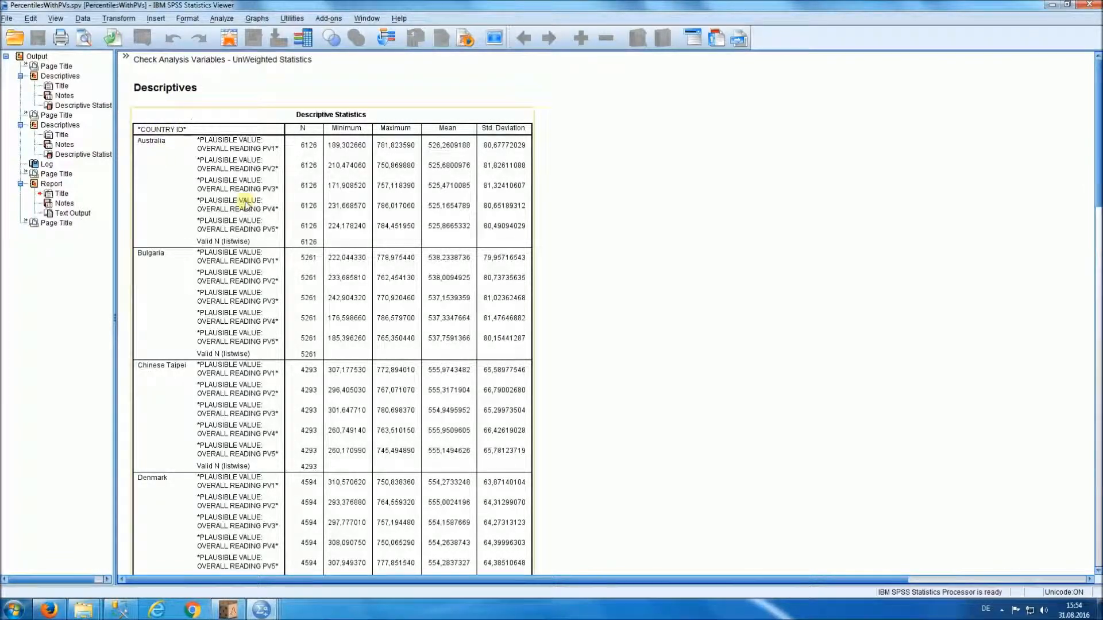
Step: Scroll the Viewer down to the Percentiles for ASRREA0 by IDCNTRY report
{"action": "scroll", "scroll_direction": "down", "scroll_amount": 3}
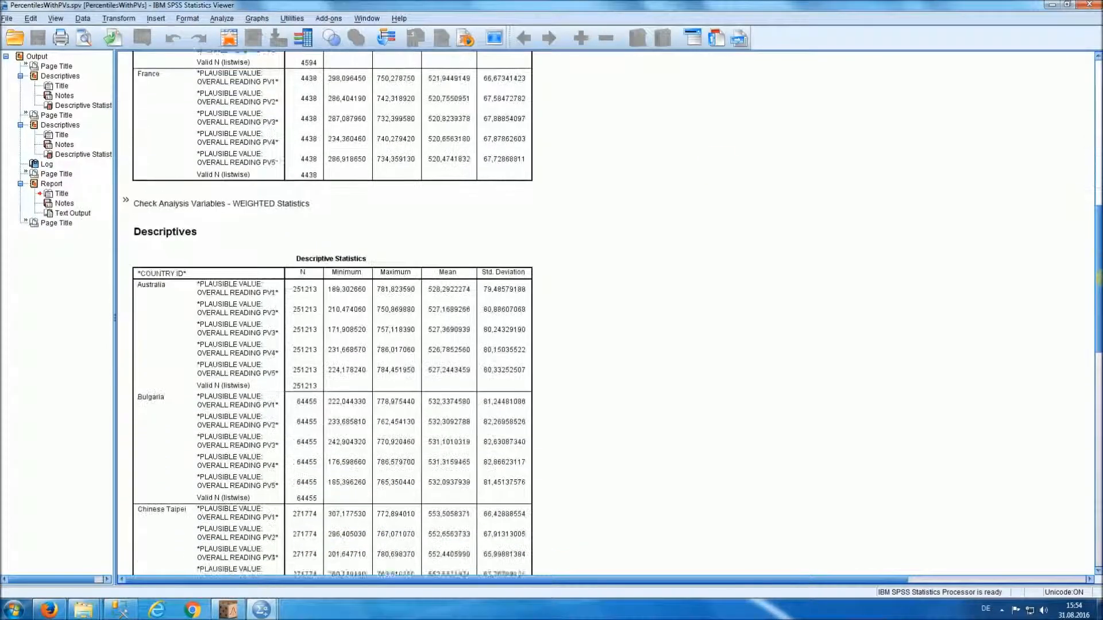
{"action": "scroll", "scroll_direction": "down", "scroll_amount": 3}
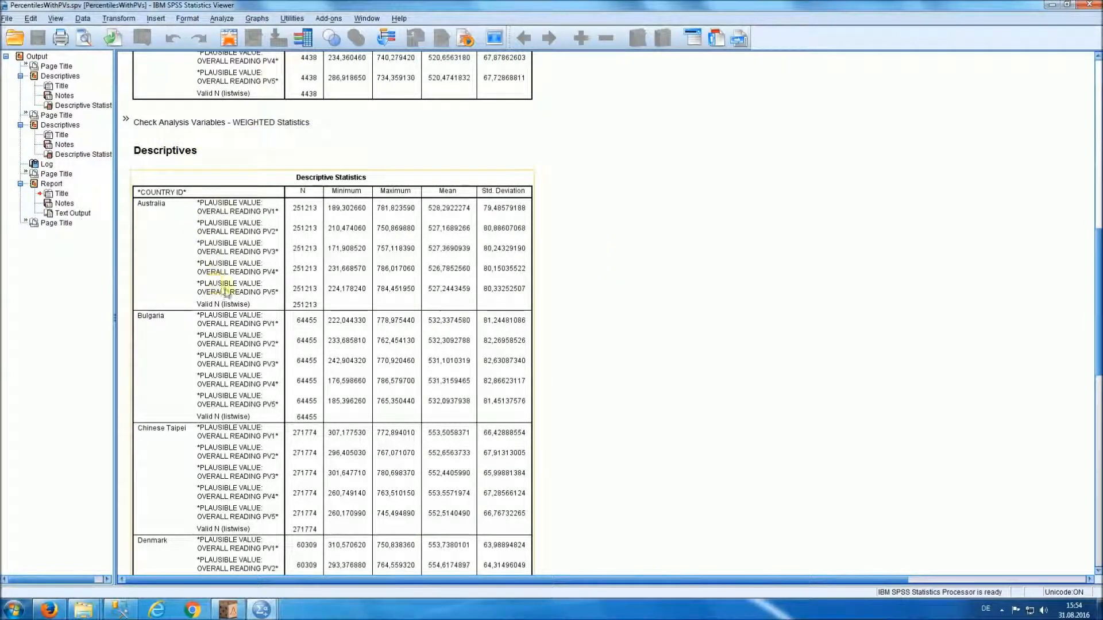
{"action": "scroll", "scroll_direction": "down", "scroll_amount": 3}
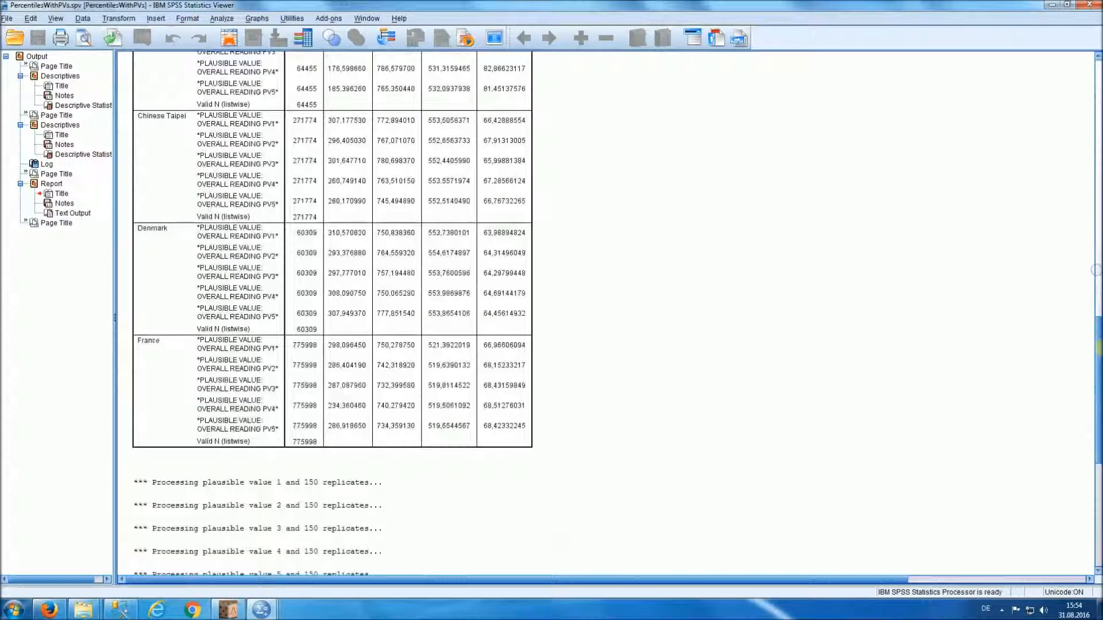
{"action": "scroll", "scroll_direction": "down", "scroll_amount": 3}
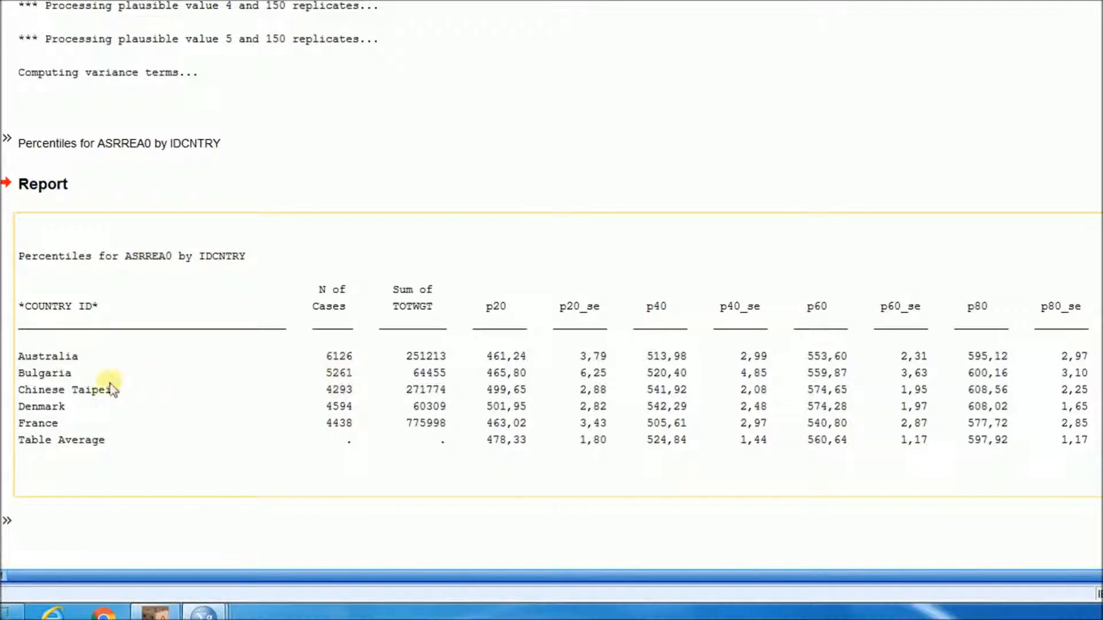
{"action": "mouse_move", "coordinate": [496, 348]}
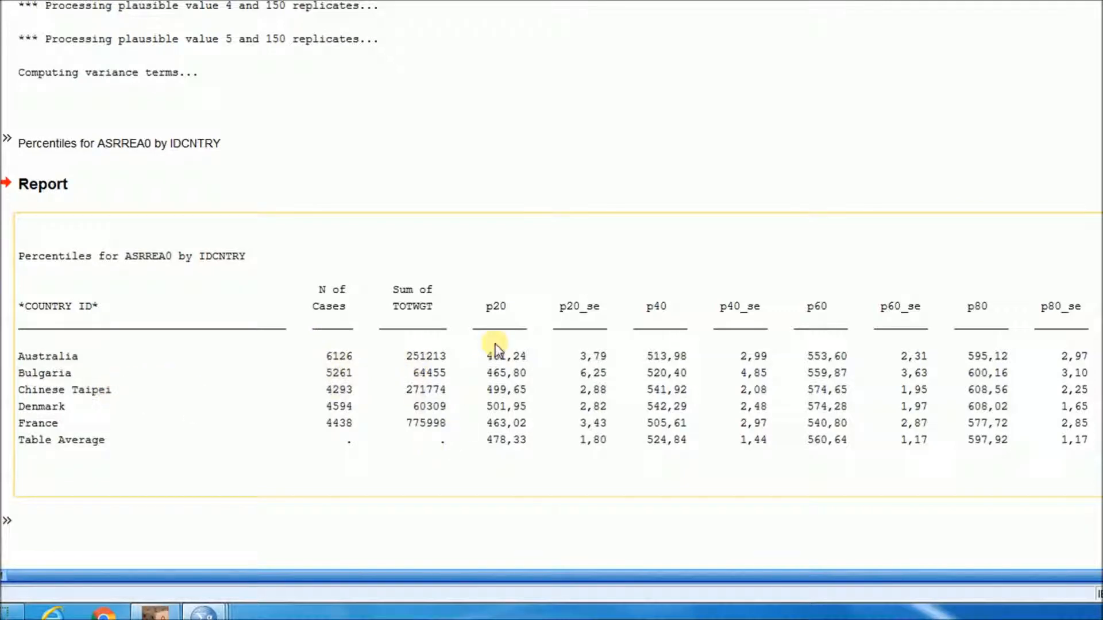
{"action": "mouse_move", "coordinate": [592, 331]}
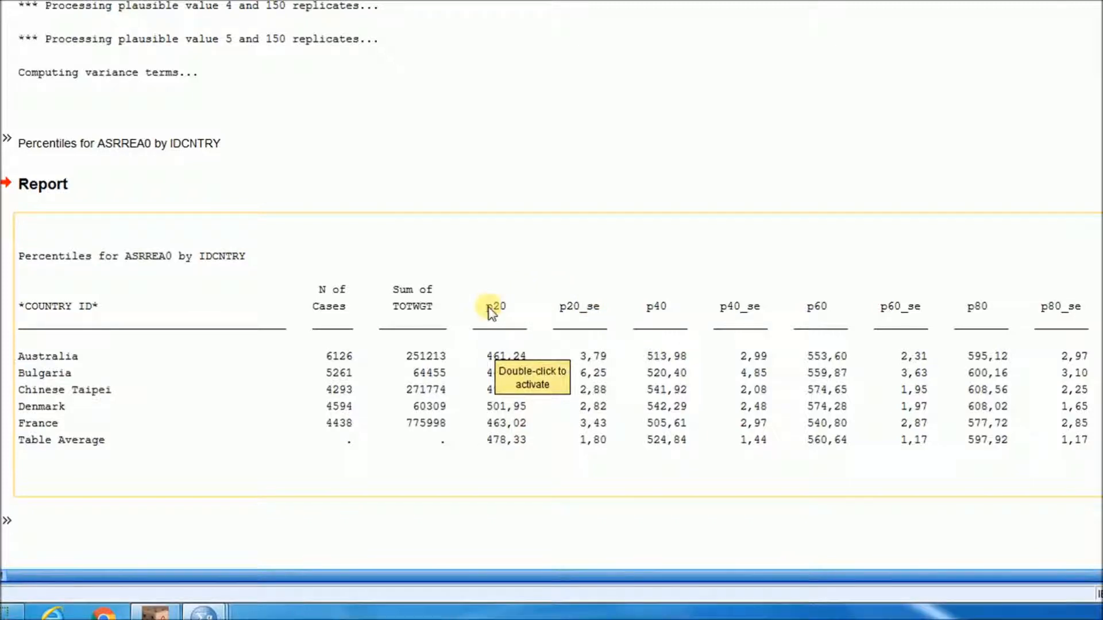
{"action": "mouse_move", "coordinate": [817, 315]}
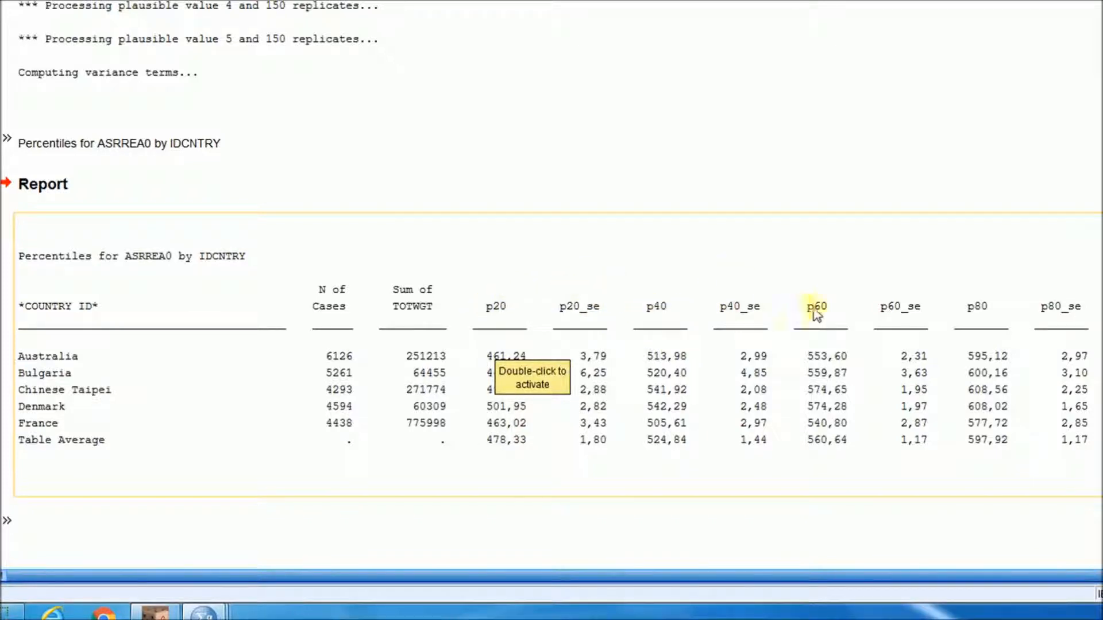
{"action": "mouse_move", "coordinate": [978, 312]}
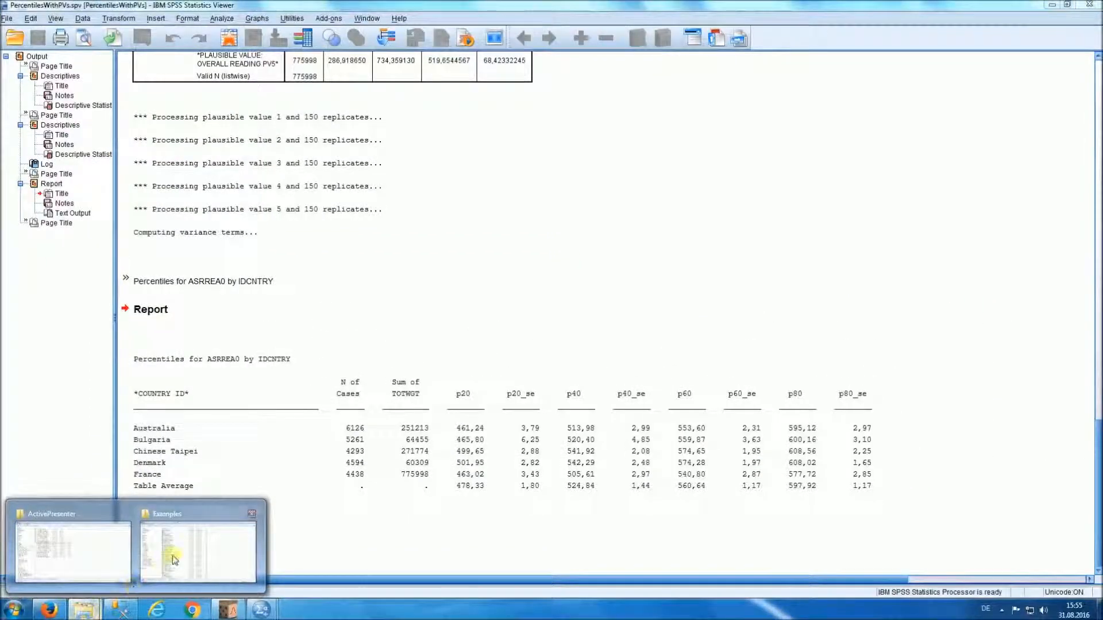
Step: Sort the Examples folder by Änderungsdatum and open PercentilesWithNoPVs.xls in Excel
{"action": "left_click", "coordinate": [198, 552]}
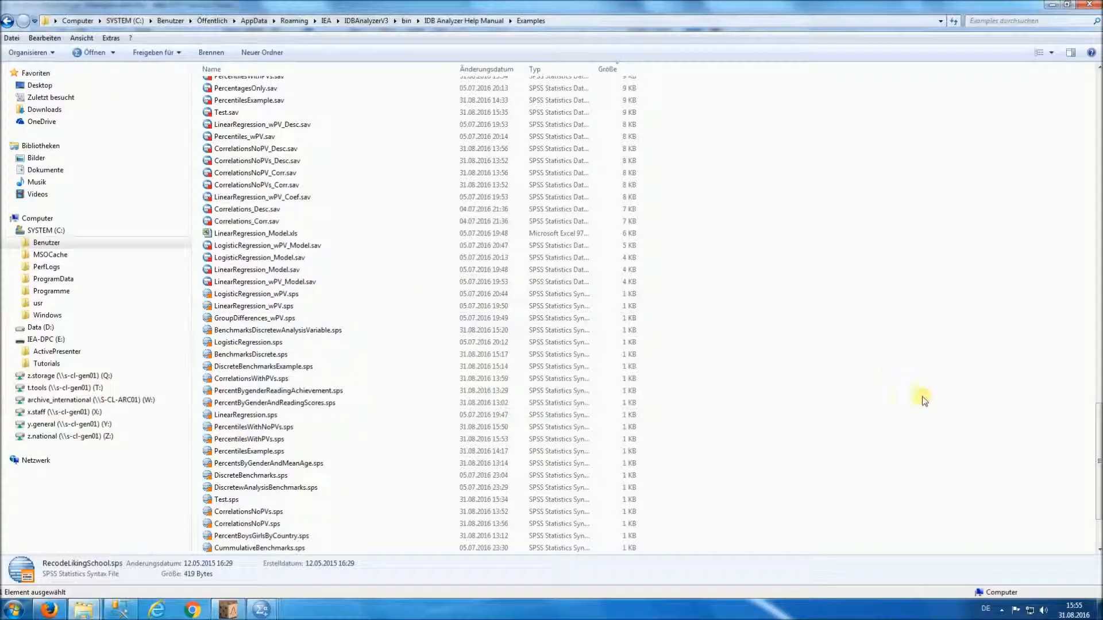
{"action": "scroll", "scroll_direction": "down", "scroll_amount": 3}
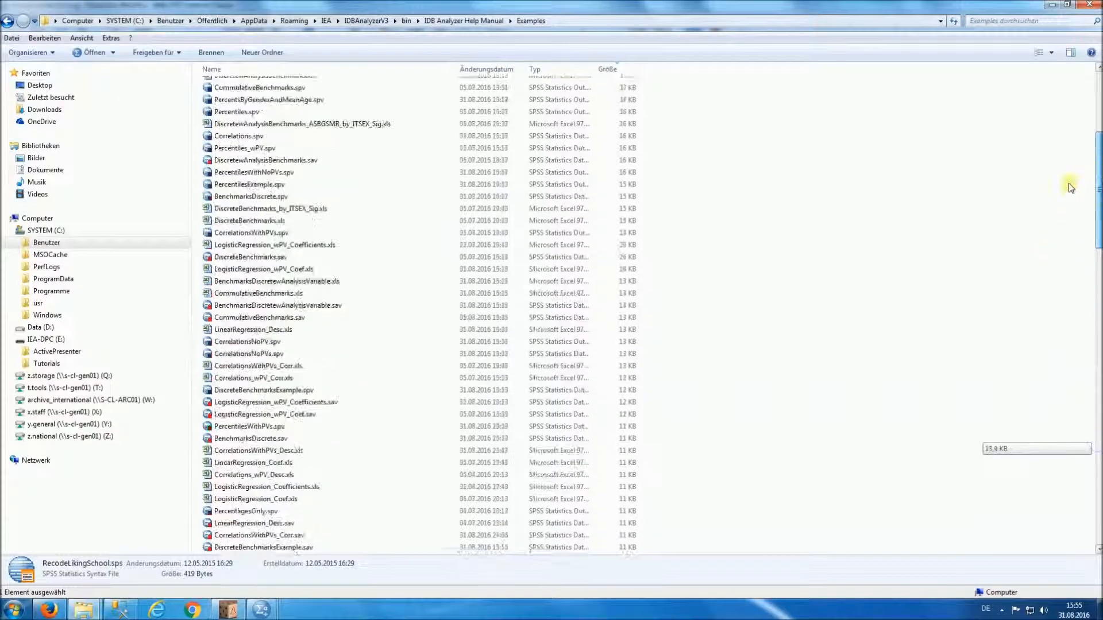
{"action": "left_click", "coordinate": [607, 69]}
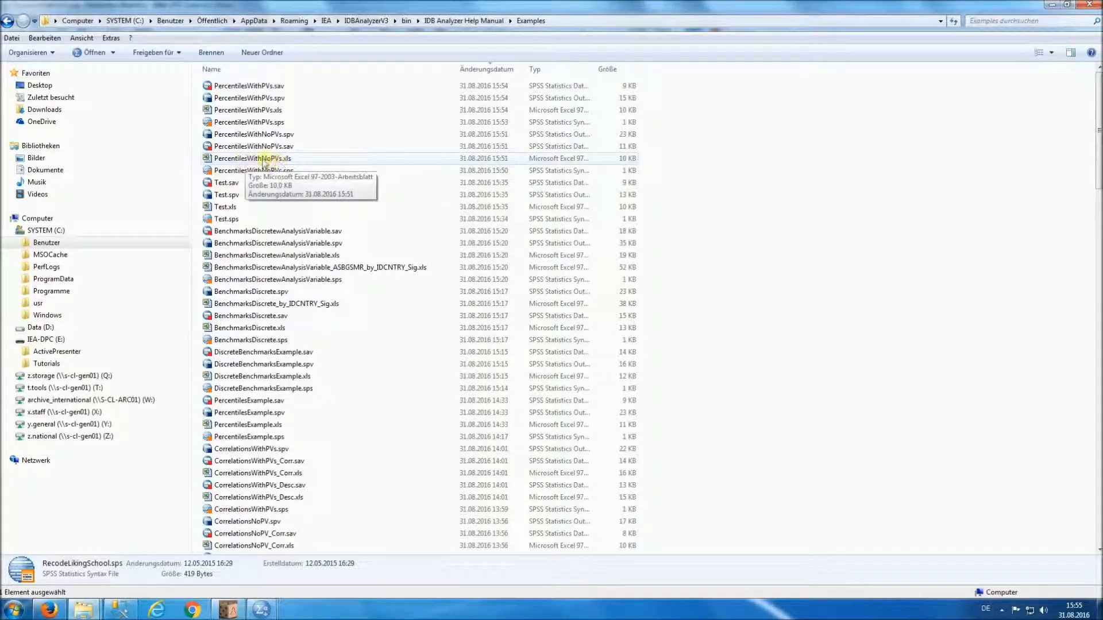
{"action": "left_click", "coordinate": [253, 158]}
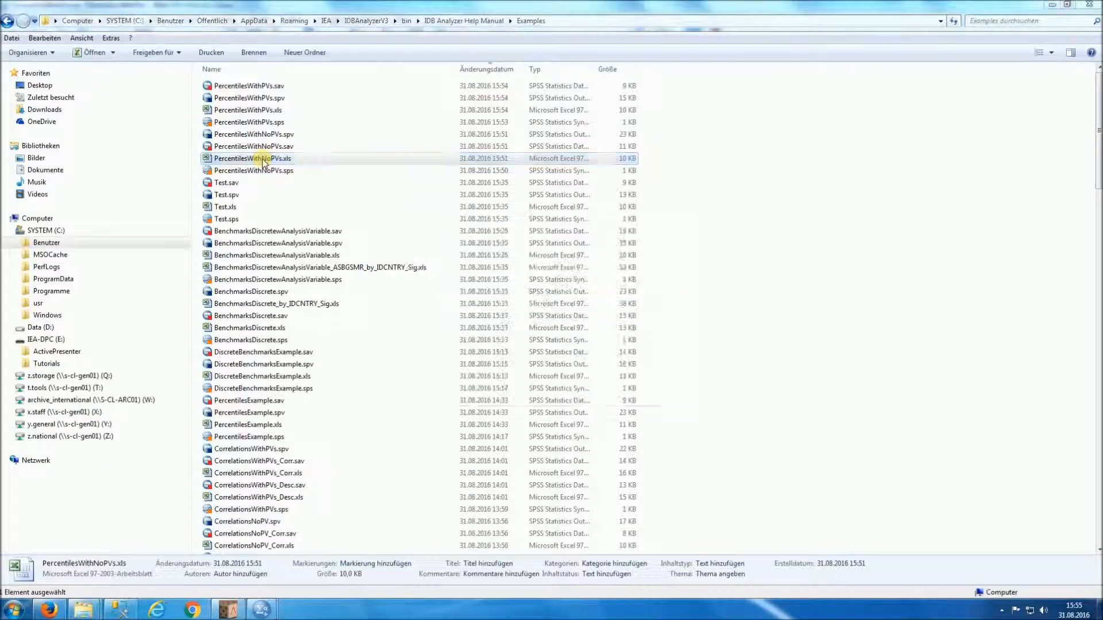
{"action": "double_click", "coordinate": [253, 170]}
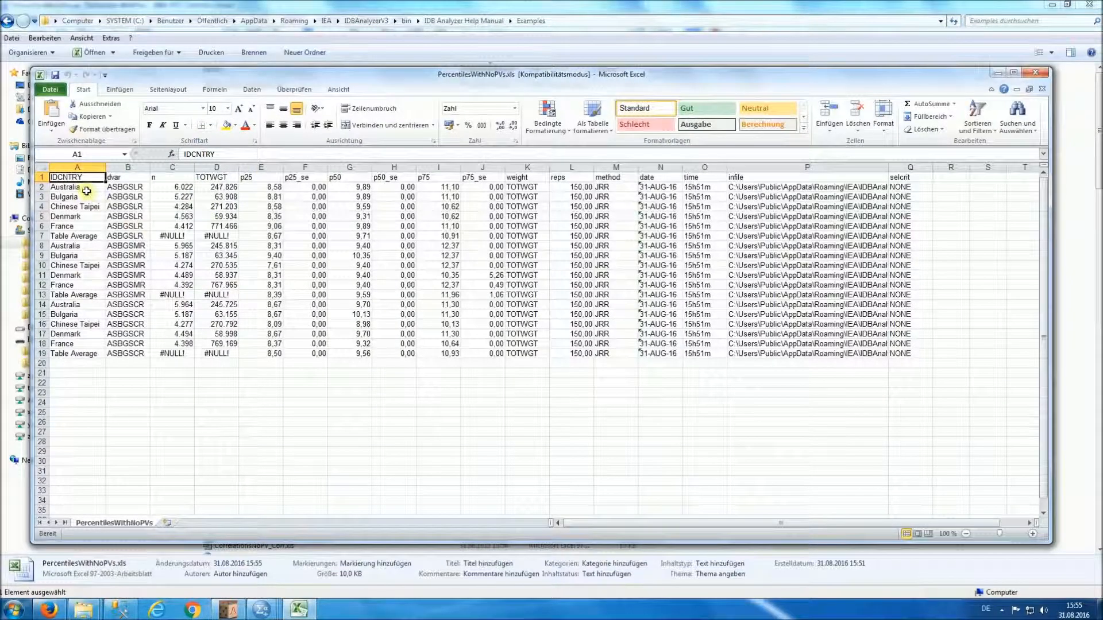
Step: Inspect the dvar names and case counts for every country row in PercentilesWithNoPVs, then close it
{"action": "left_click_drag", "start_coordinate": [66, 186], "coordinate": [66, 216]}
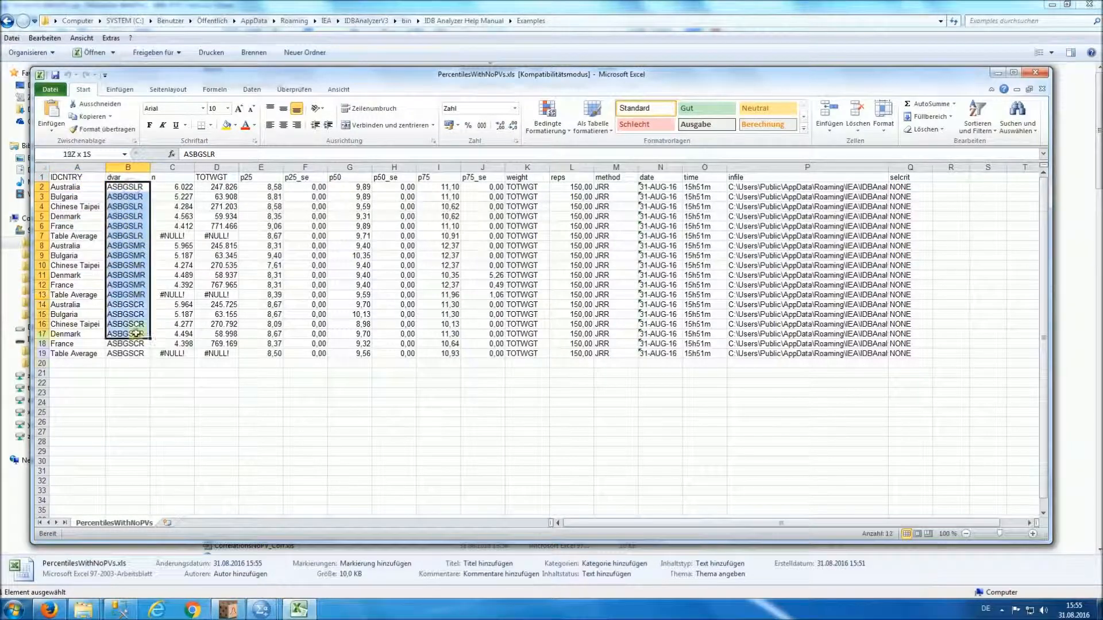
{"action": "left_click", "coordinate": [172, 186]}
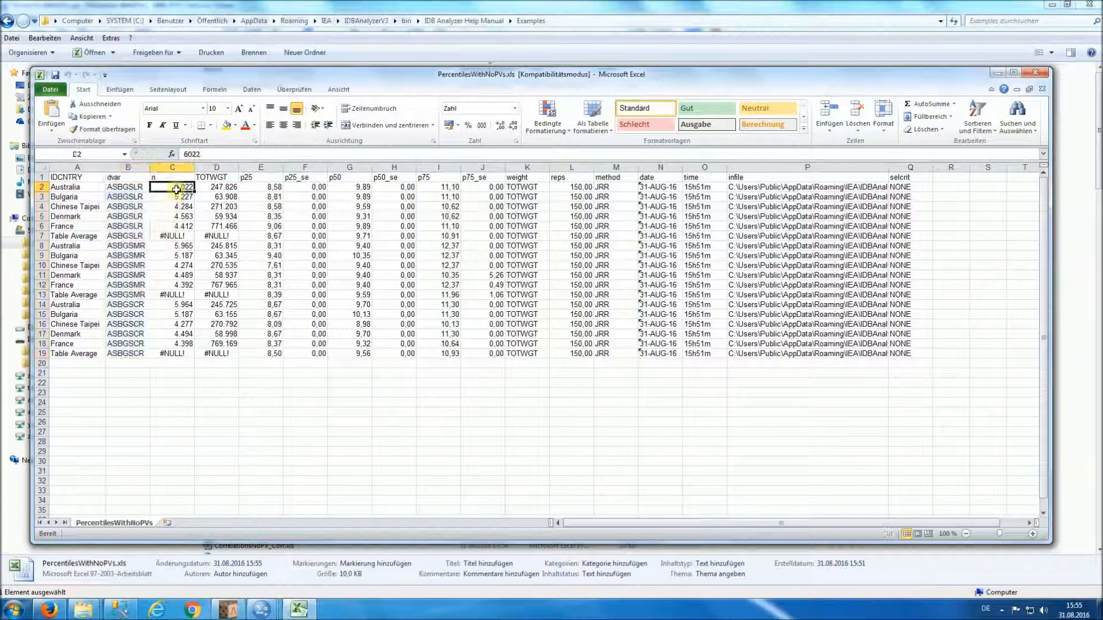
{"action": "left_click_drag", "start_coordinate": [216, 186], "coordinate": [216, 353]}
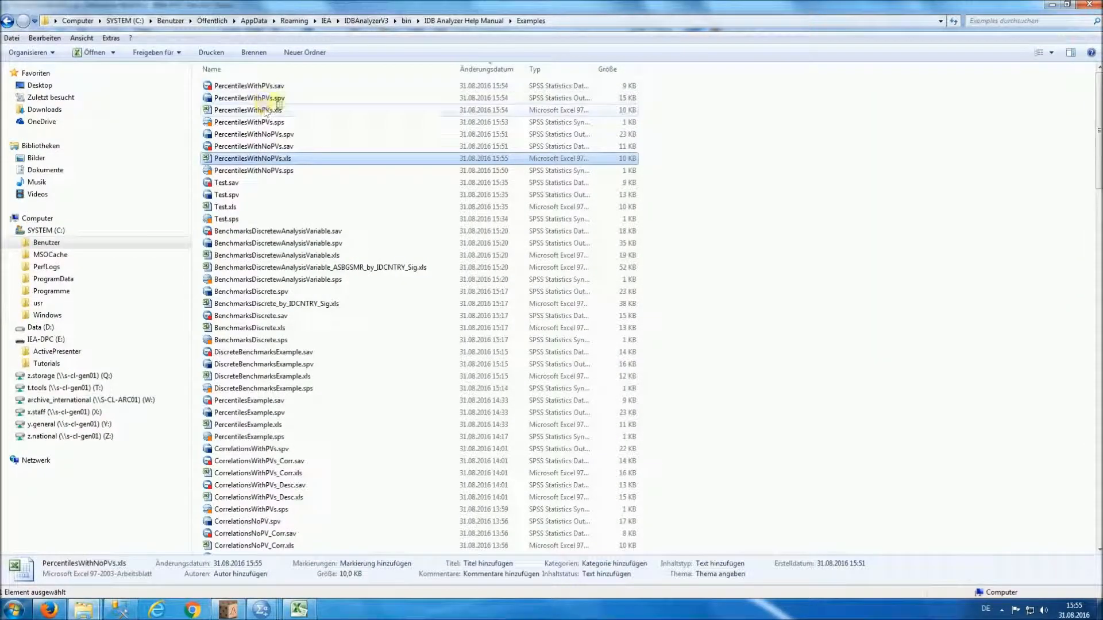
Step: Open PercentilesWithPVs.xls and inspect ASRREA0, p40 and p80 values across the five countries
{"action": "double_click", "coordinate": [250, 97]}
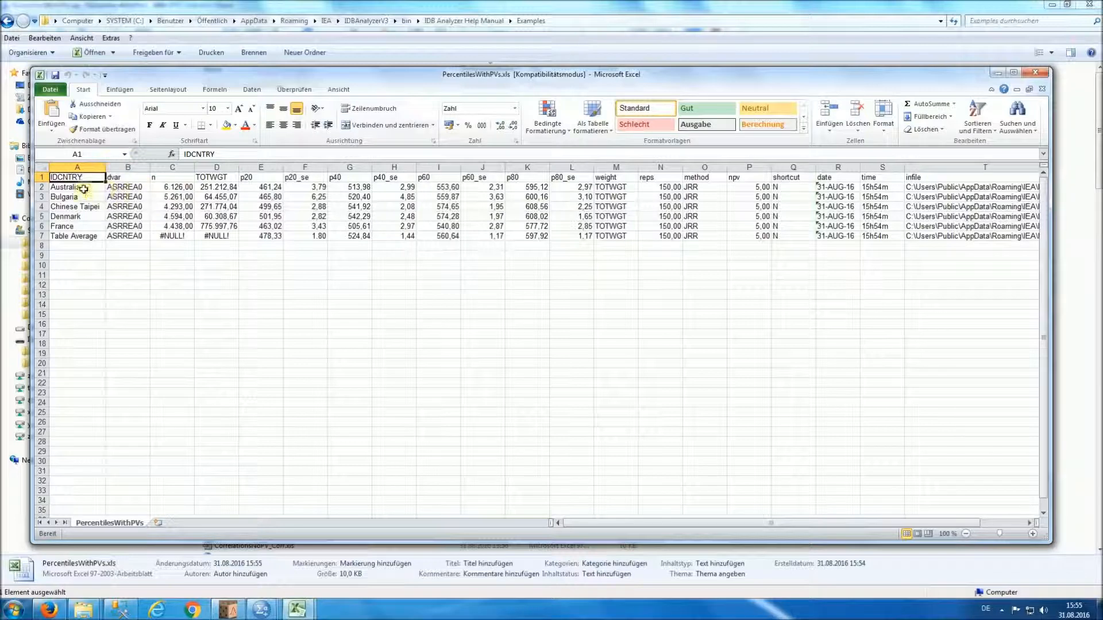
{"action": "left_click_drag", "start_coordinate": [127, 186], "coordinate": [127, 226]}
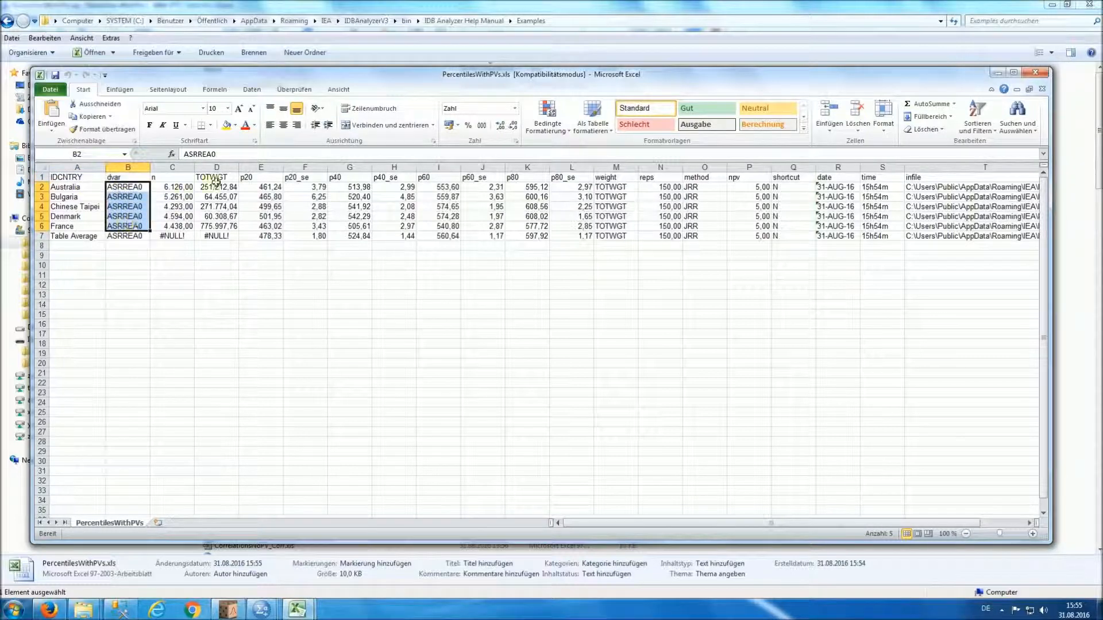
{"action": "left_click", "coordinate": [261, 177]}
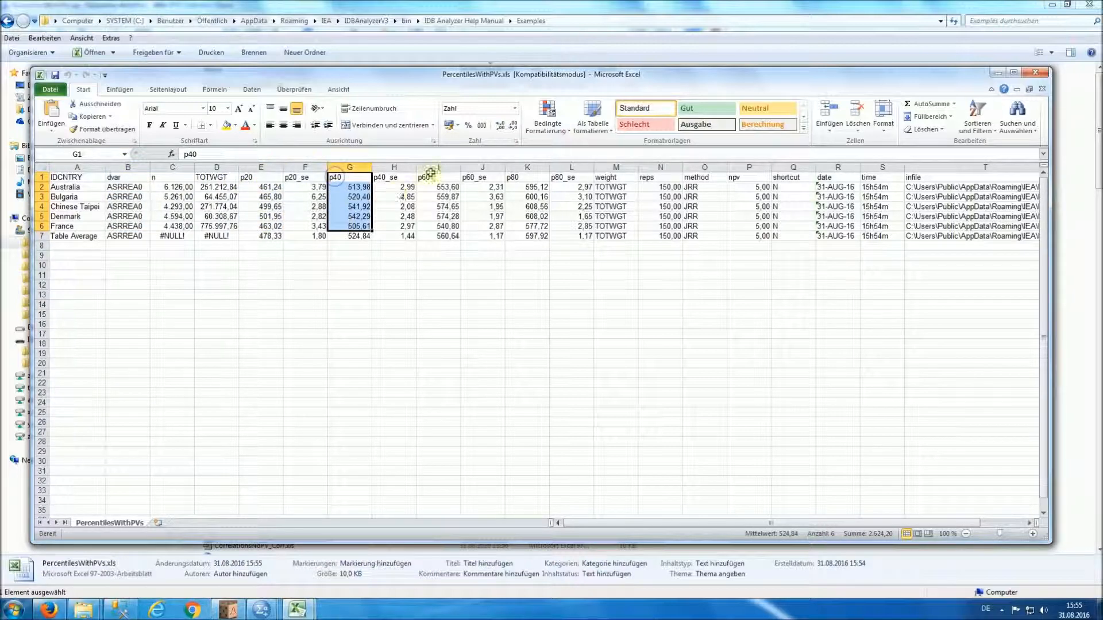
{"action": "left_click", "coordinate": [527, 186]}
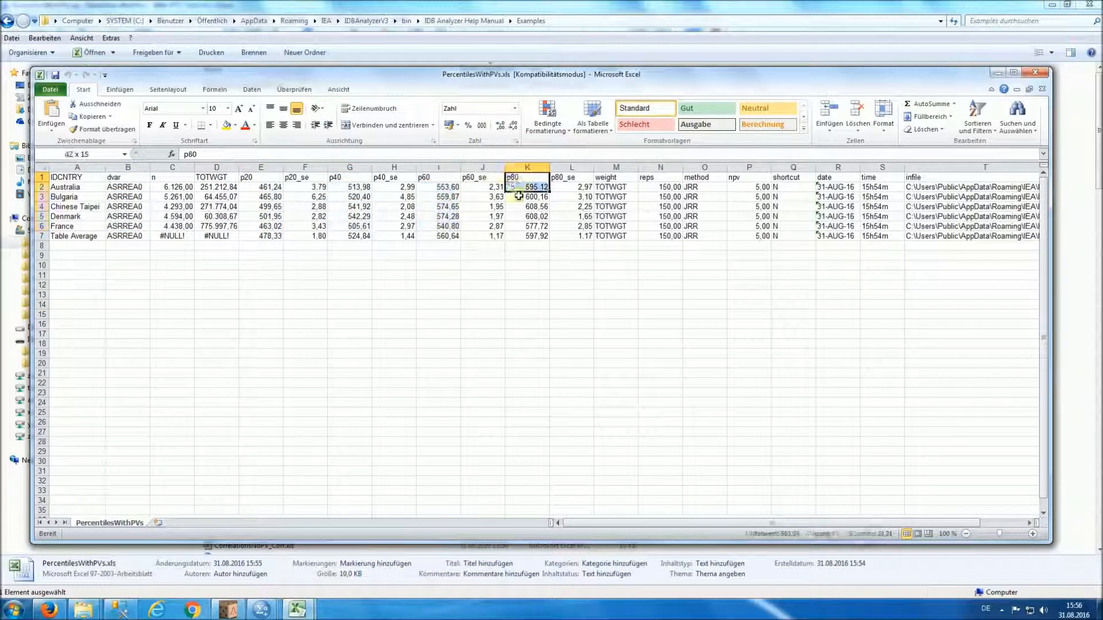
{"action": "left_click_drag", "start_coordinate": [526, 187], "coordinate": [526, 226]}
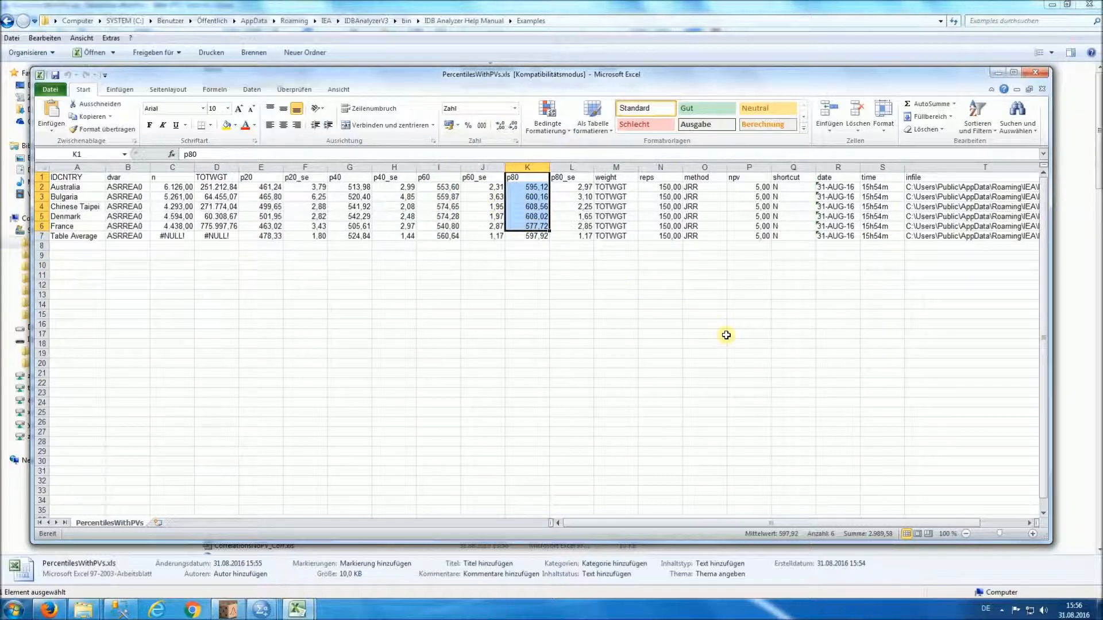
{"action": "mouse_move", "coordinate": [725, 310]}
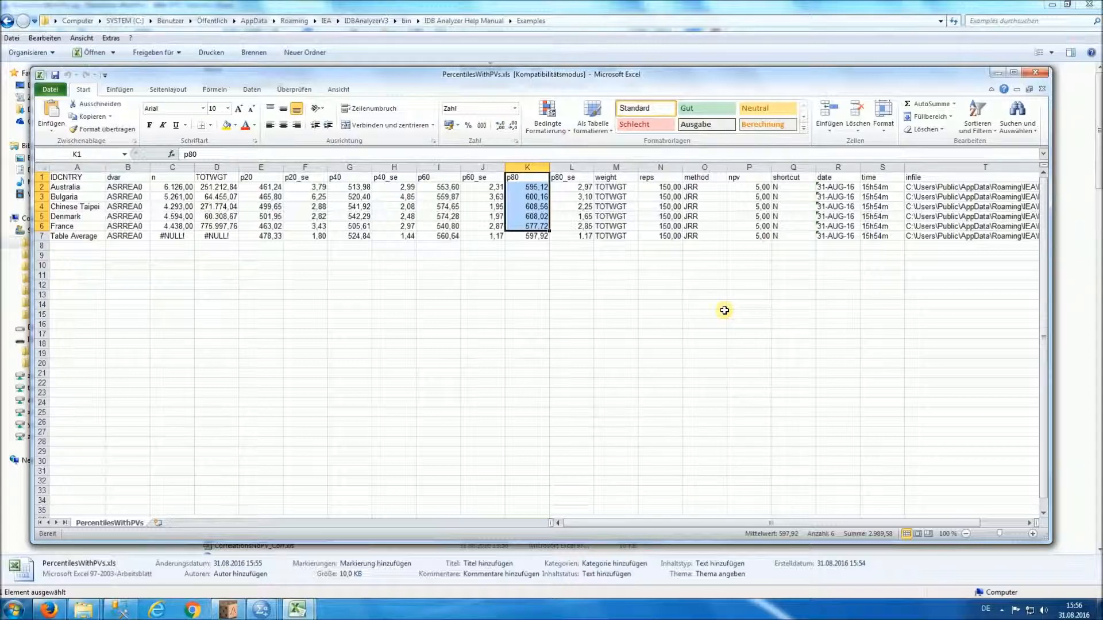
{"action": "mouse_move", "coordinate": [796, 57]}
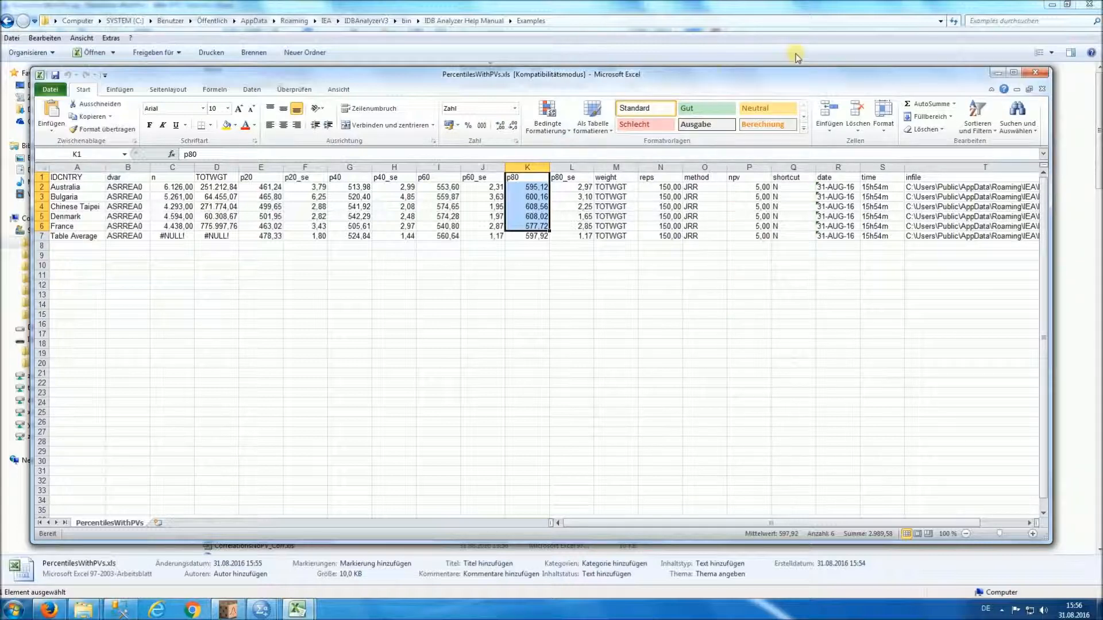
{"action": "mouse_move", "coordinate": [889, 541]}
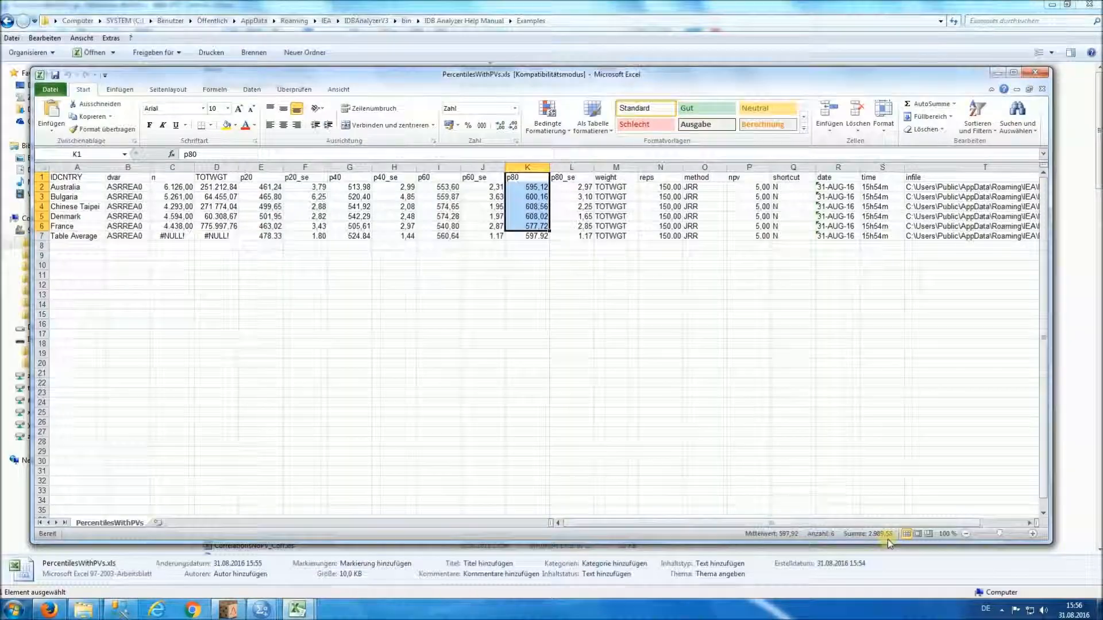